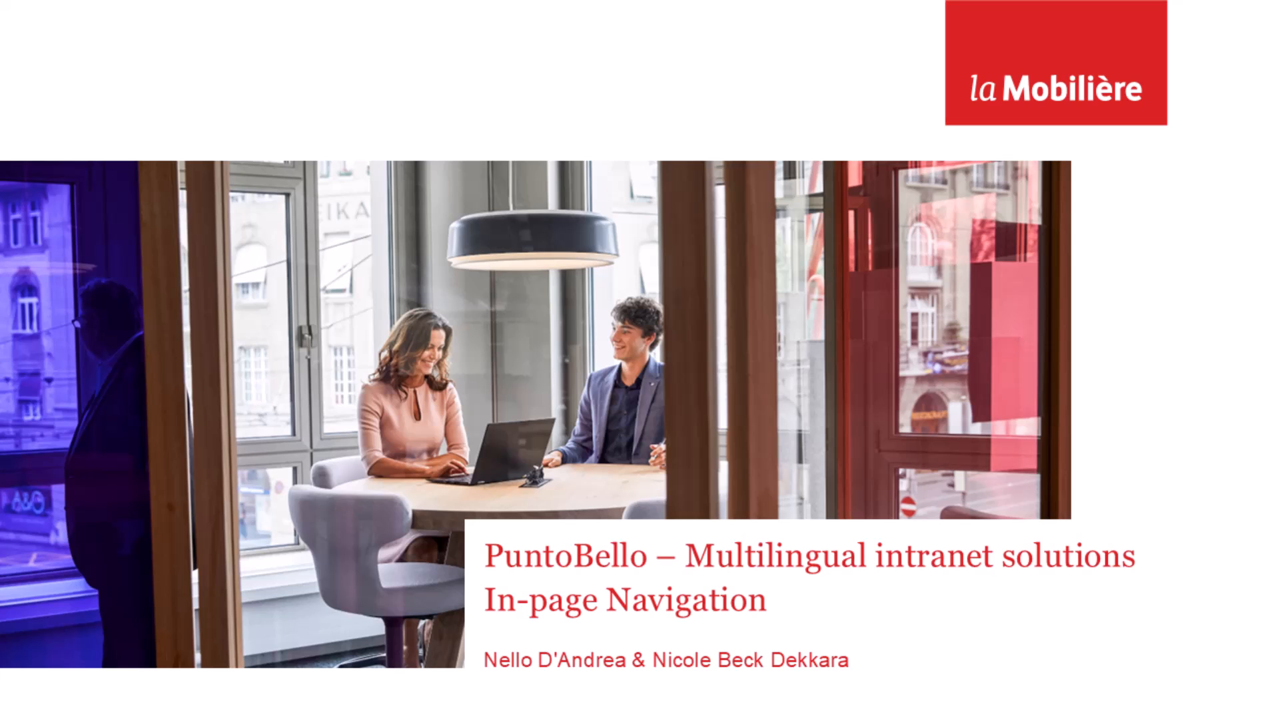
Advance the slideshow to the 'In-page Navigation – Business need' section slide.
key("Right")
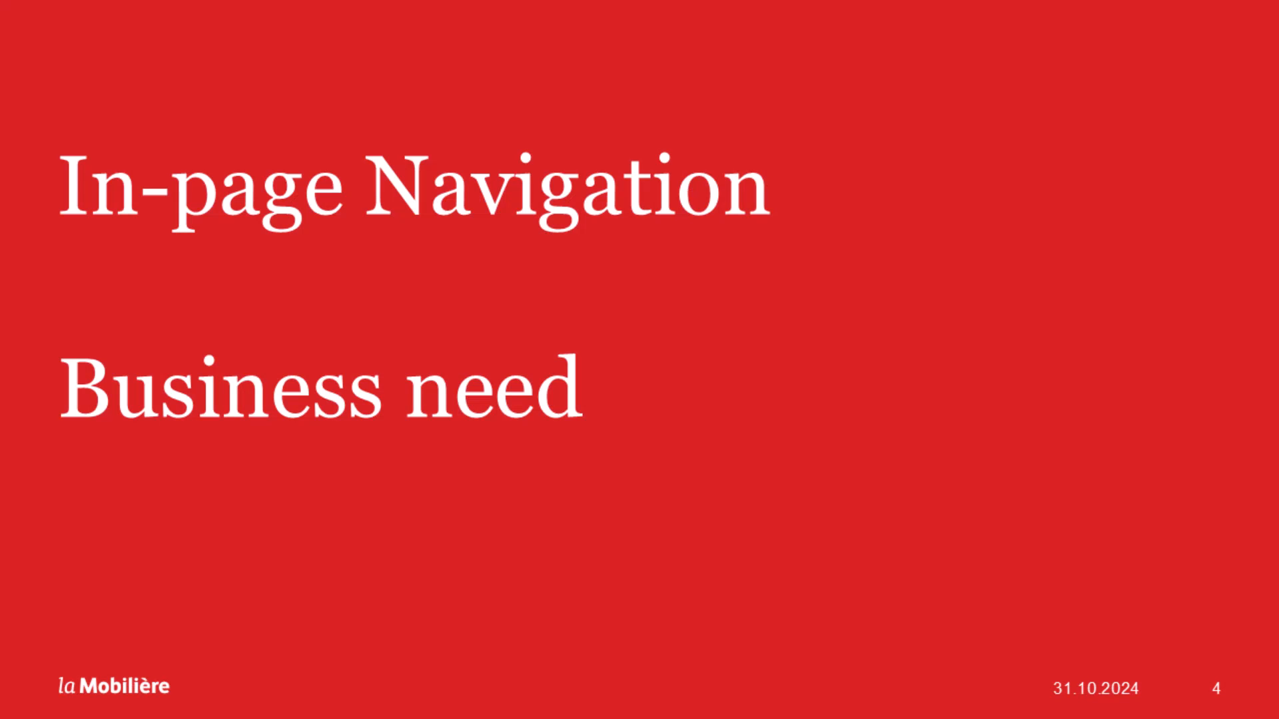
Advance to slide 5, 'Business perspective', showing the challenge and goal.
key("Right")
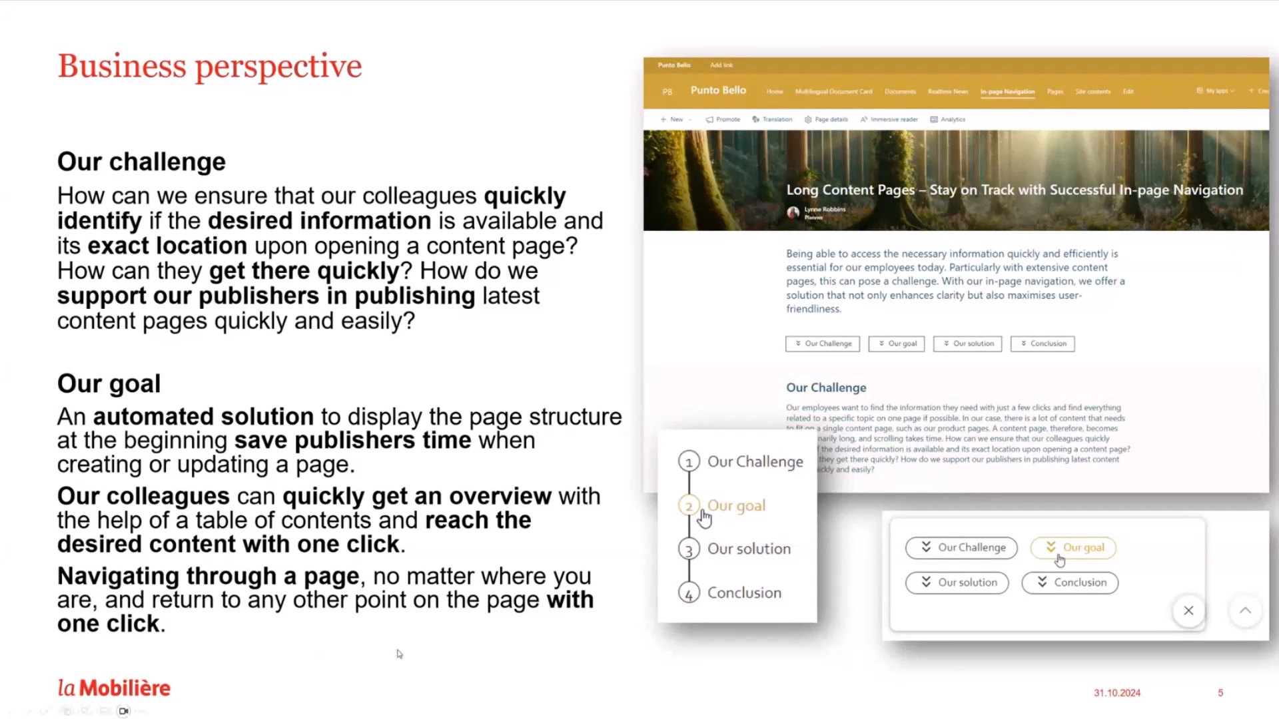
Advance through slide 6 to slide 7, 'Implementation', outlining webpart and application customizer.
key("Right")
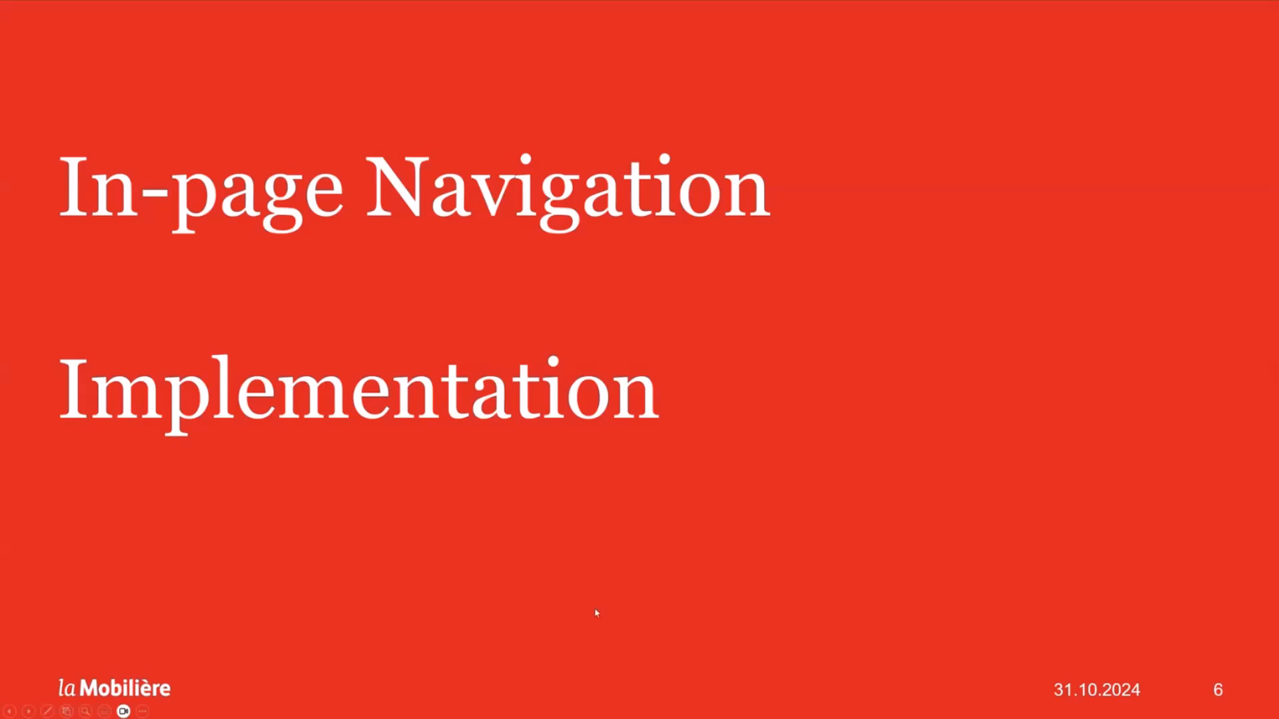
mouse_move(653, 614)
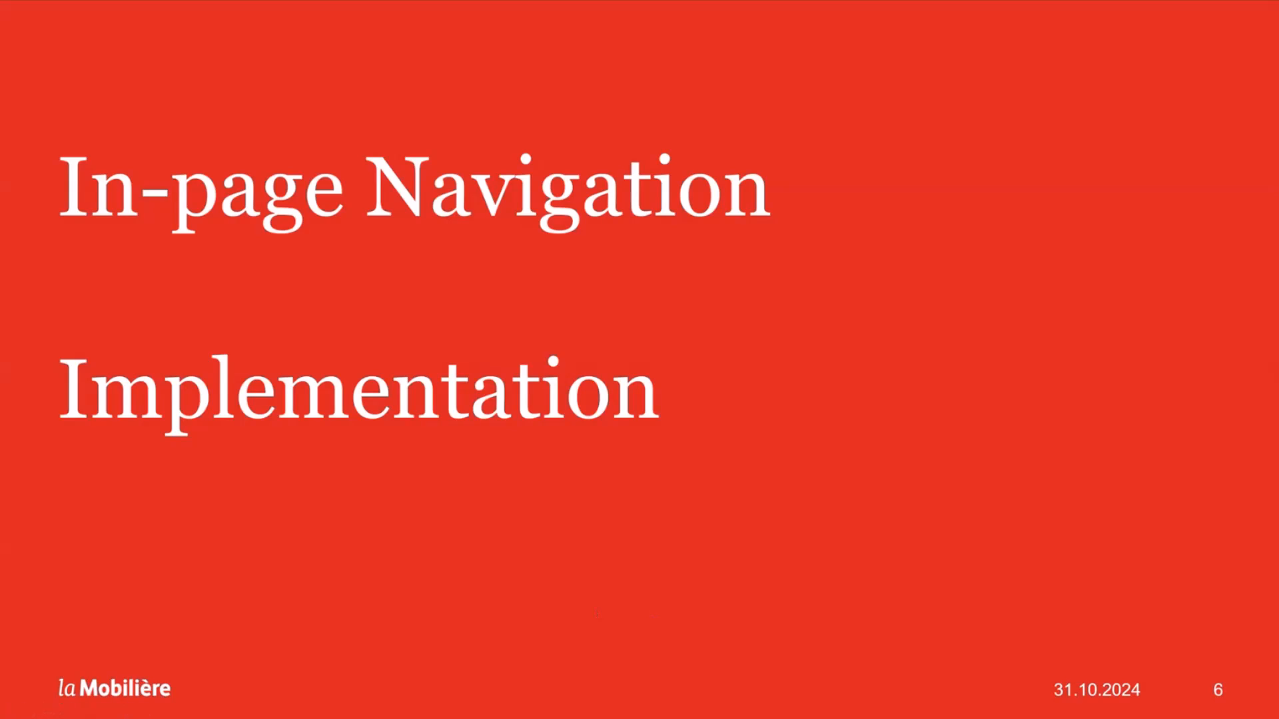
key("Right")
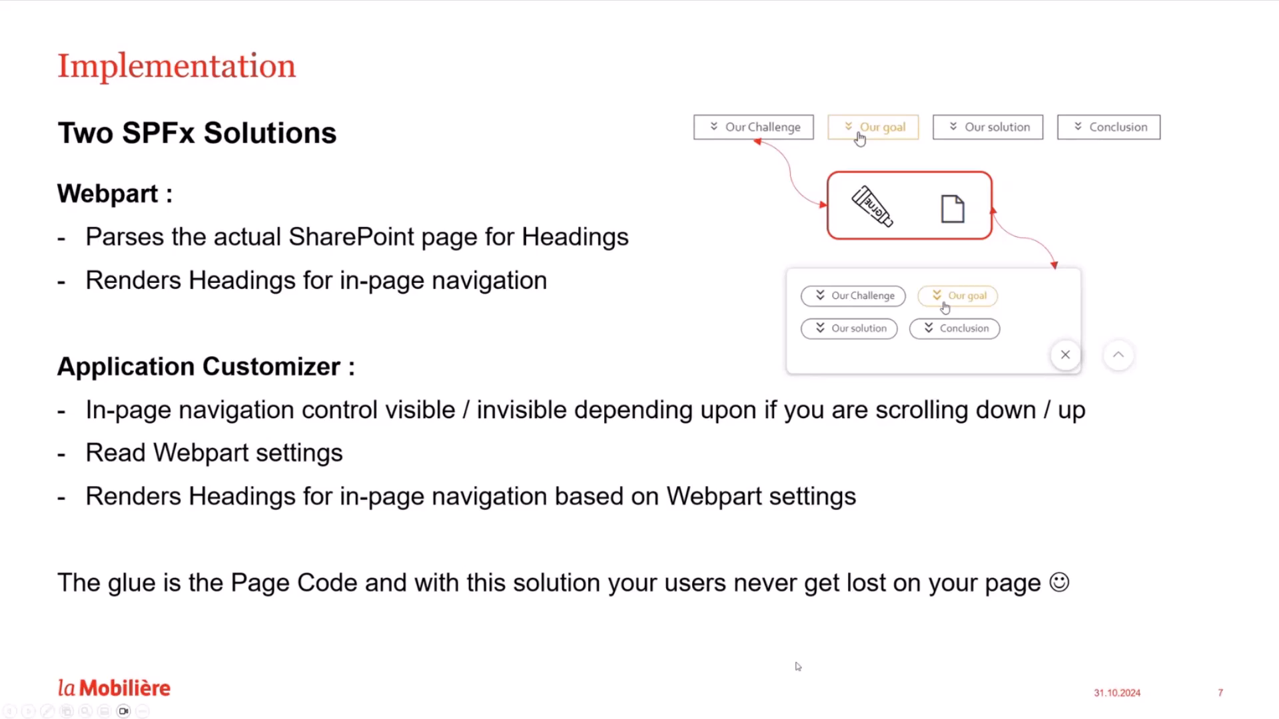
mouse_move(846, 663)
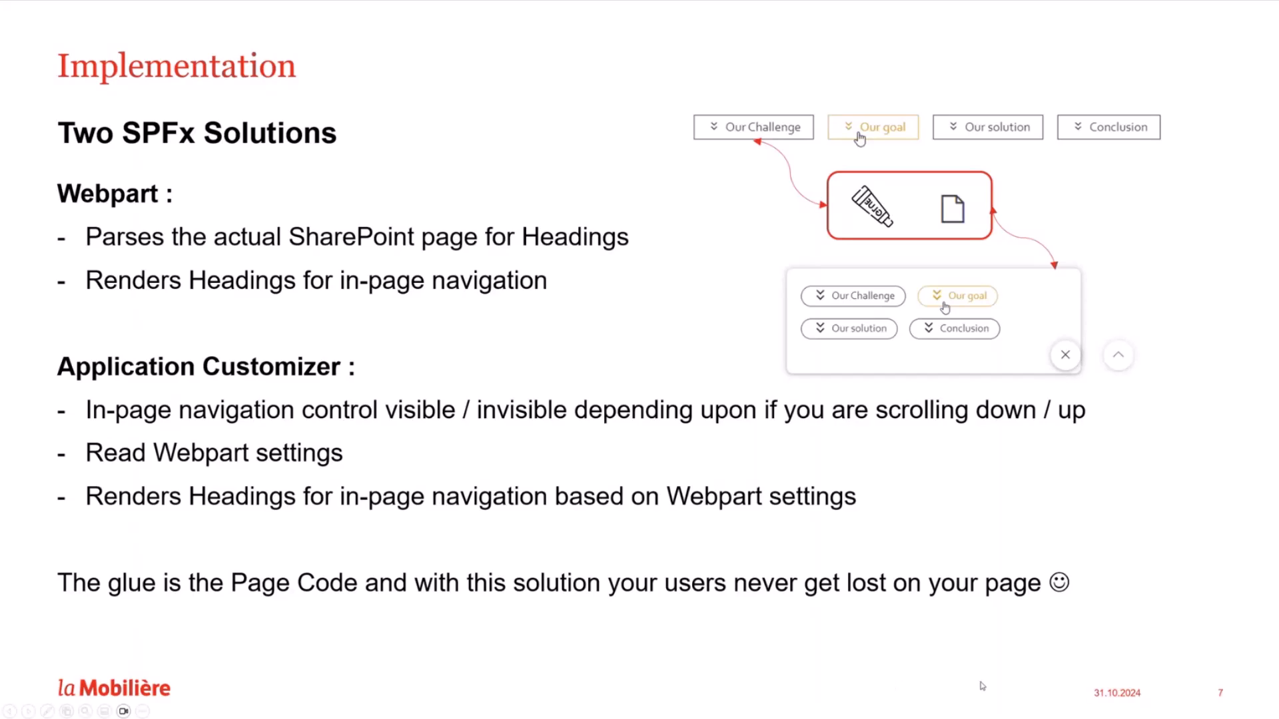
Leave the slideshow and scroll the Long Content Pages article to its section jump buttons.
key("right")
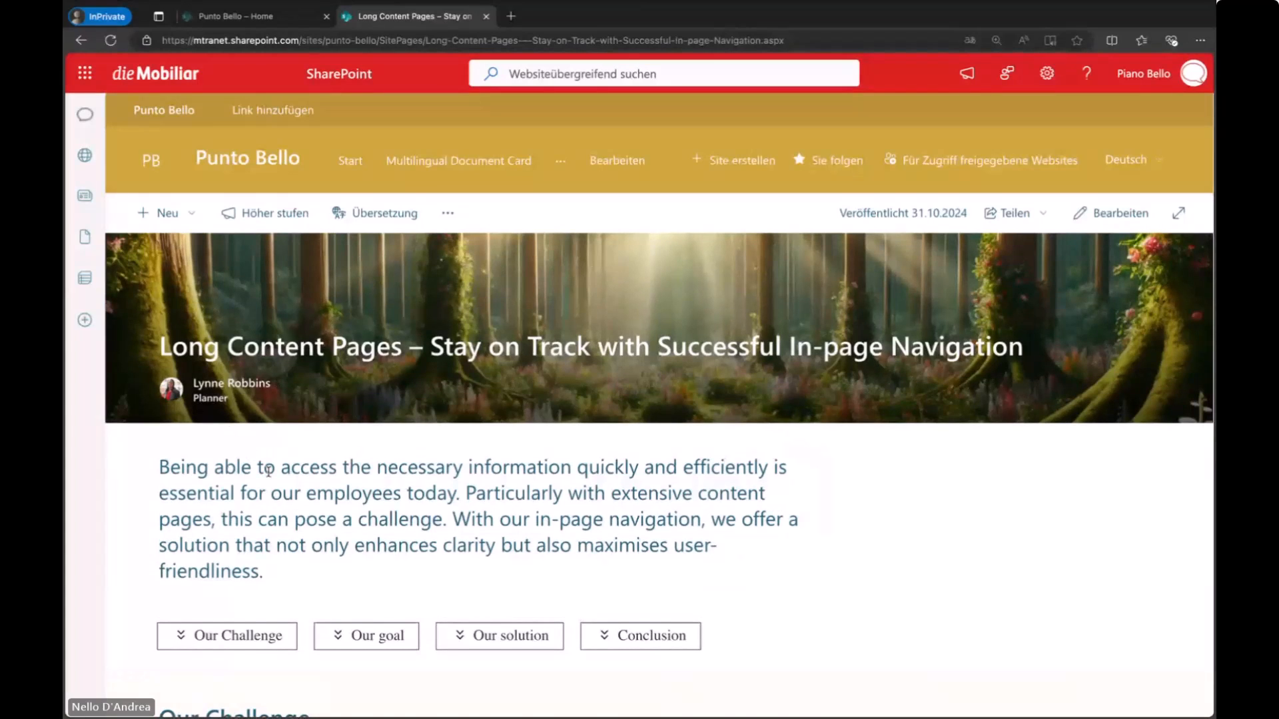
scroll("down", 3)
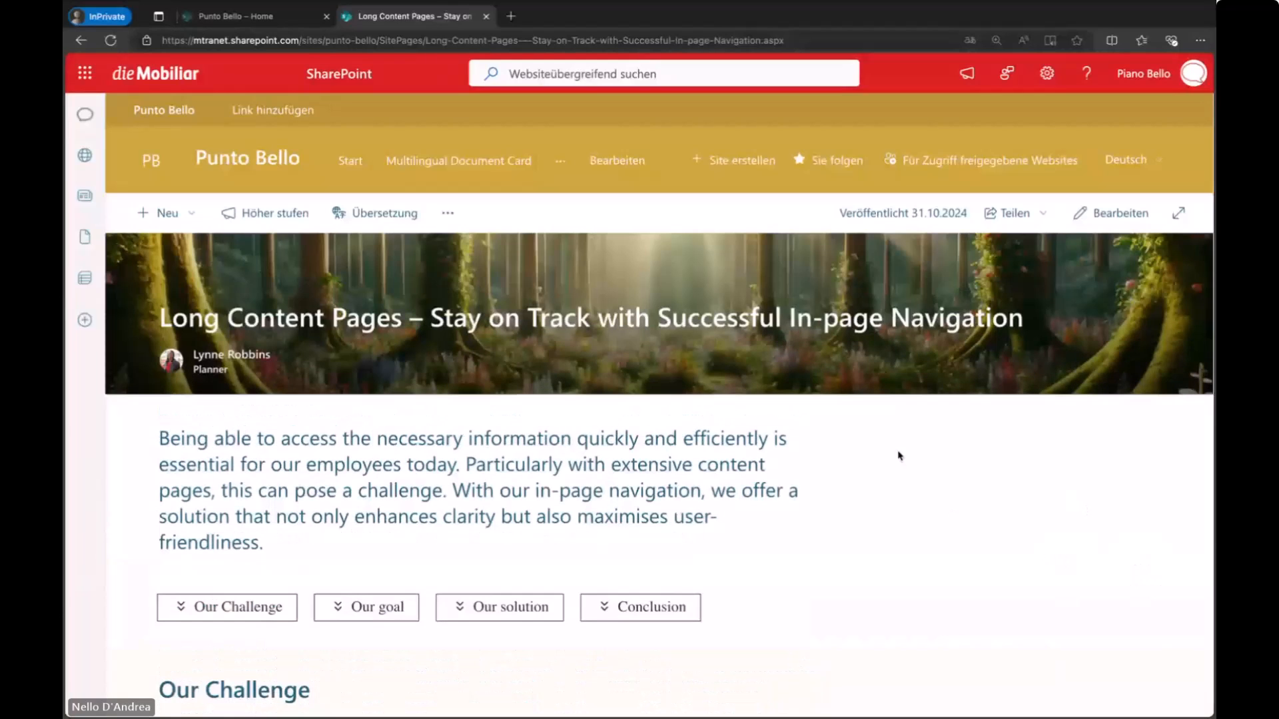
scroll("down", 3)
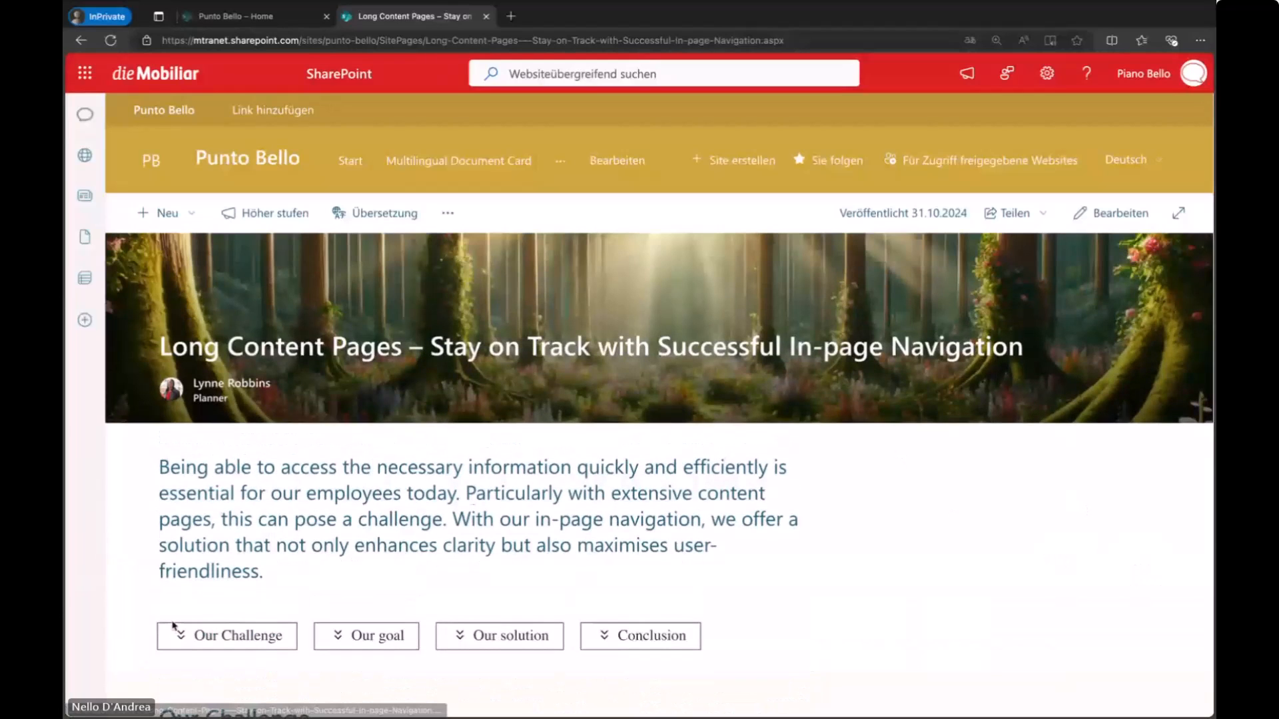
mouse_move(392, 655)
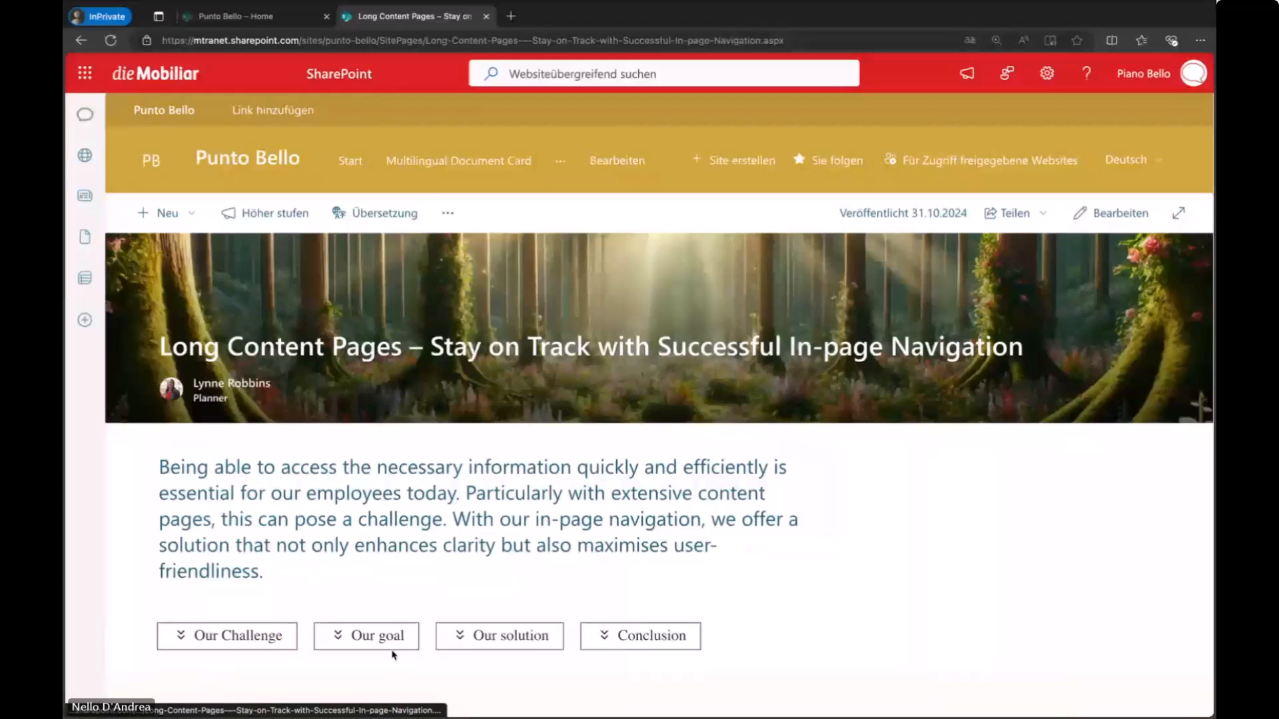
mouse_move(640, 637)
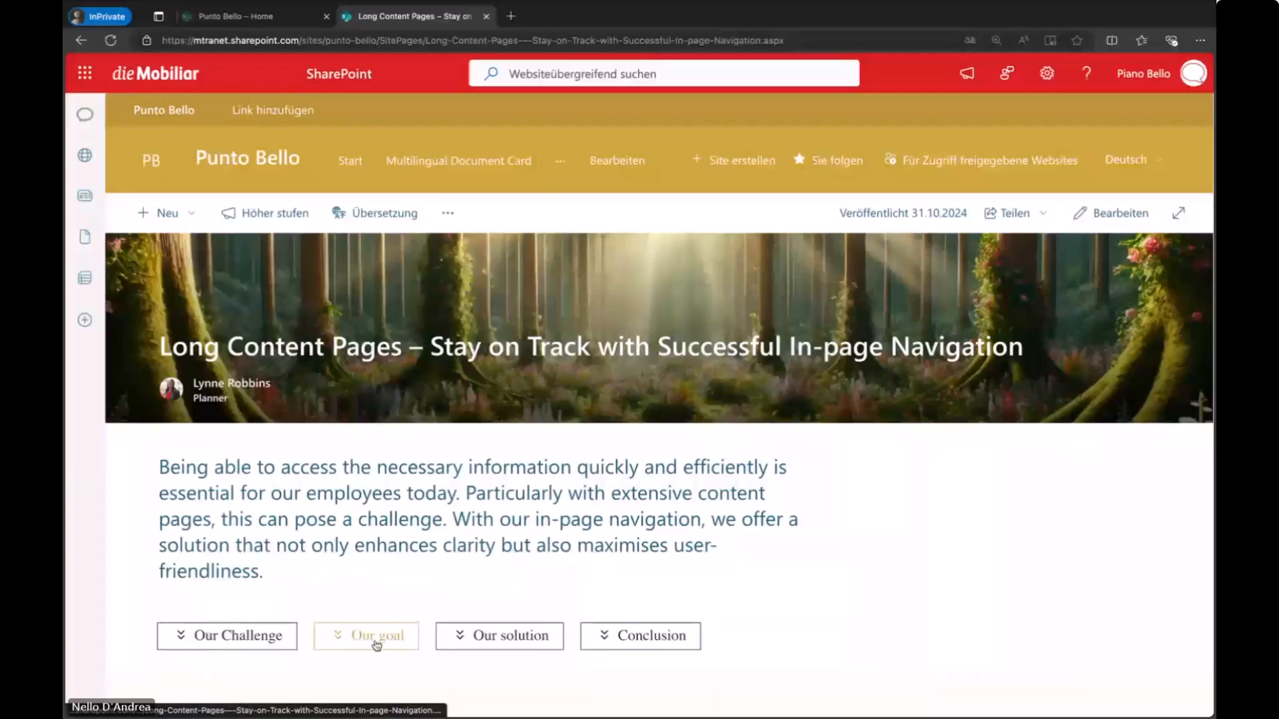
left_click(366, 636)
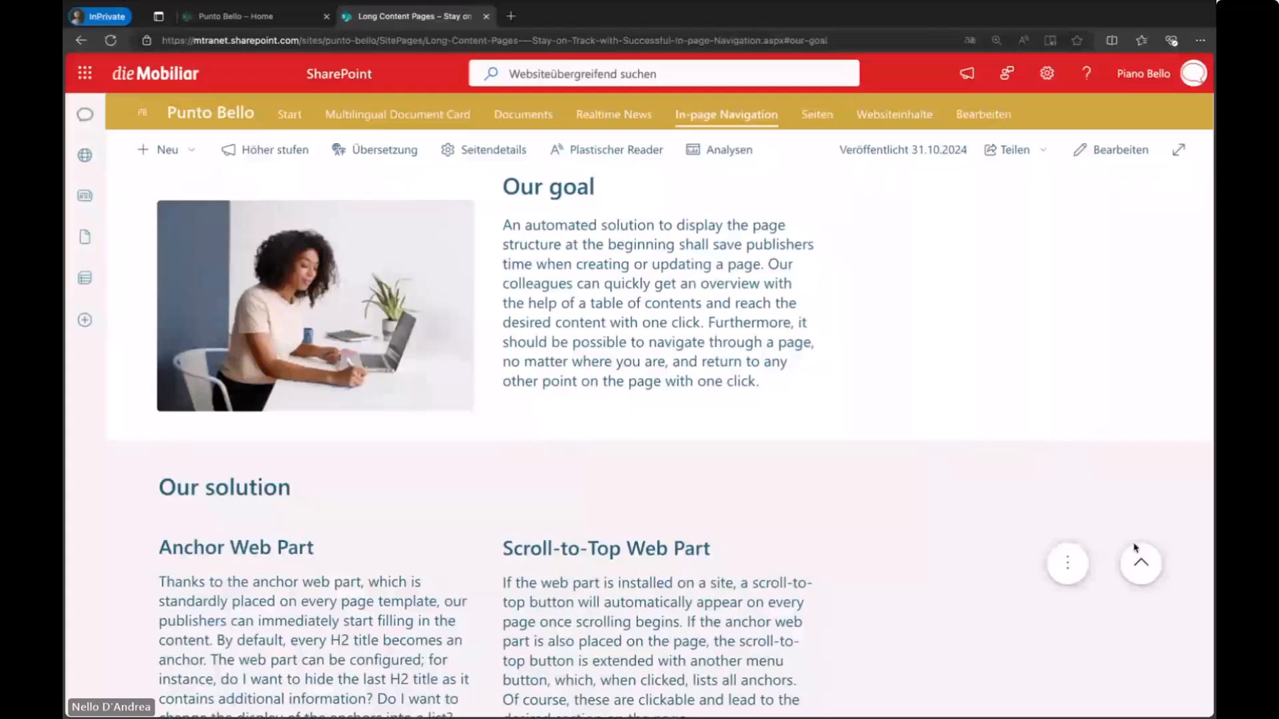
left_click(1141, 563)
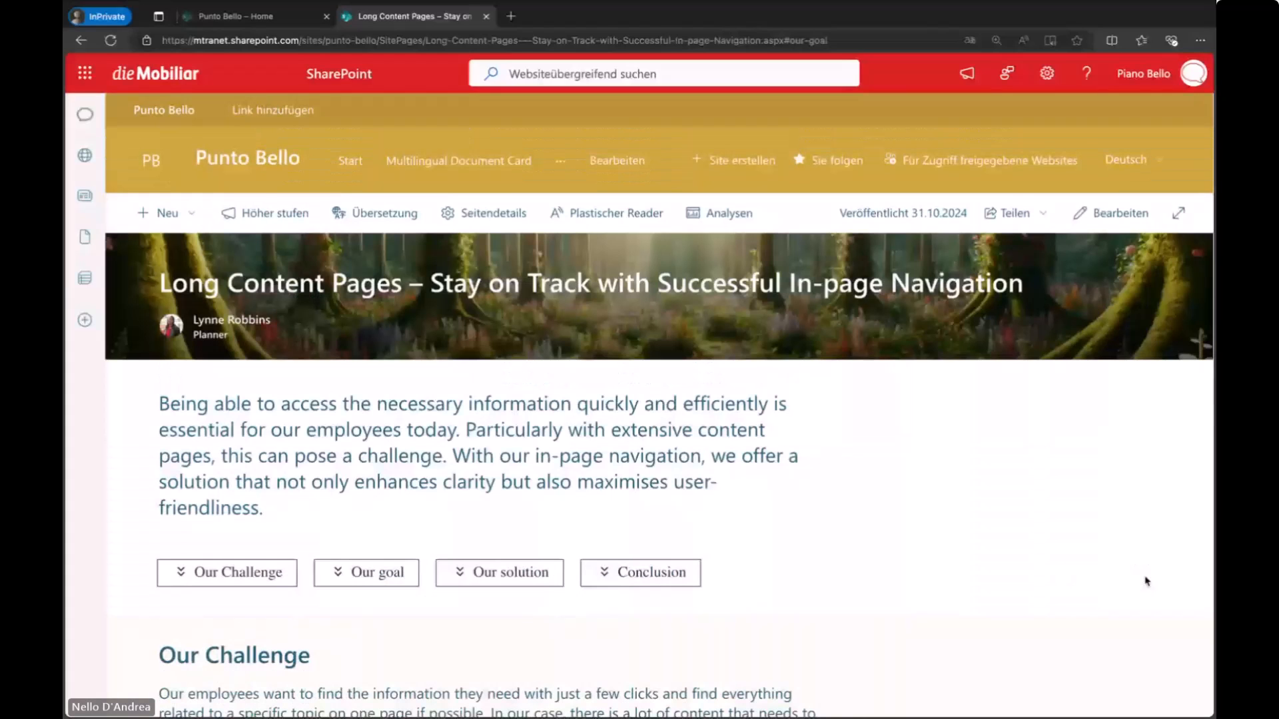
left_click(508, 573)
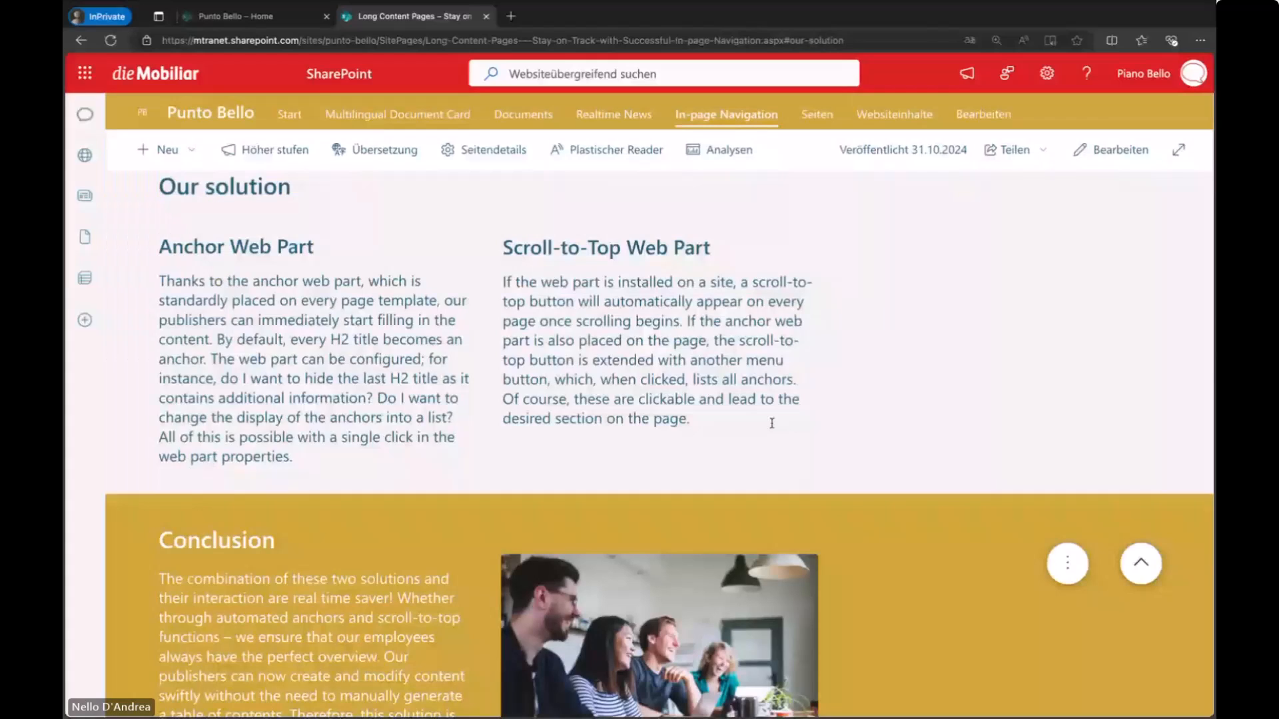
mouse_move(858, 439)
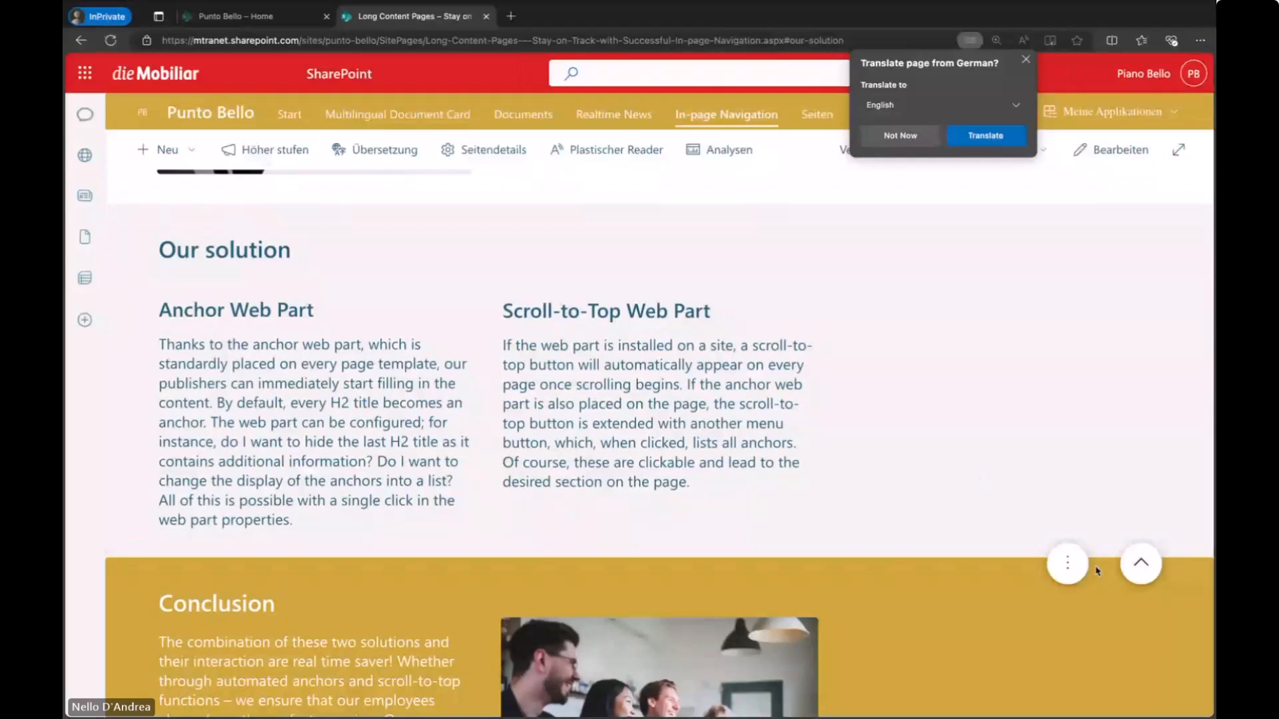
left_click(1067, 563)
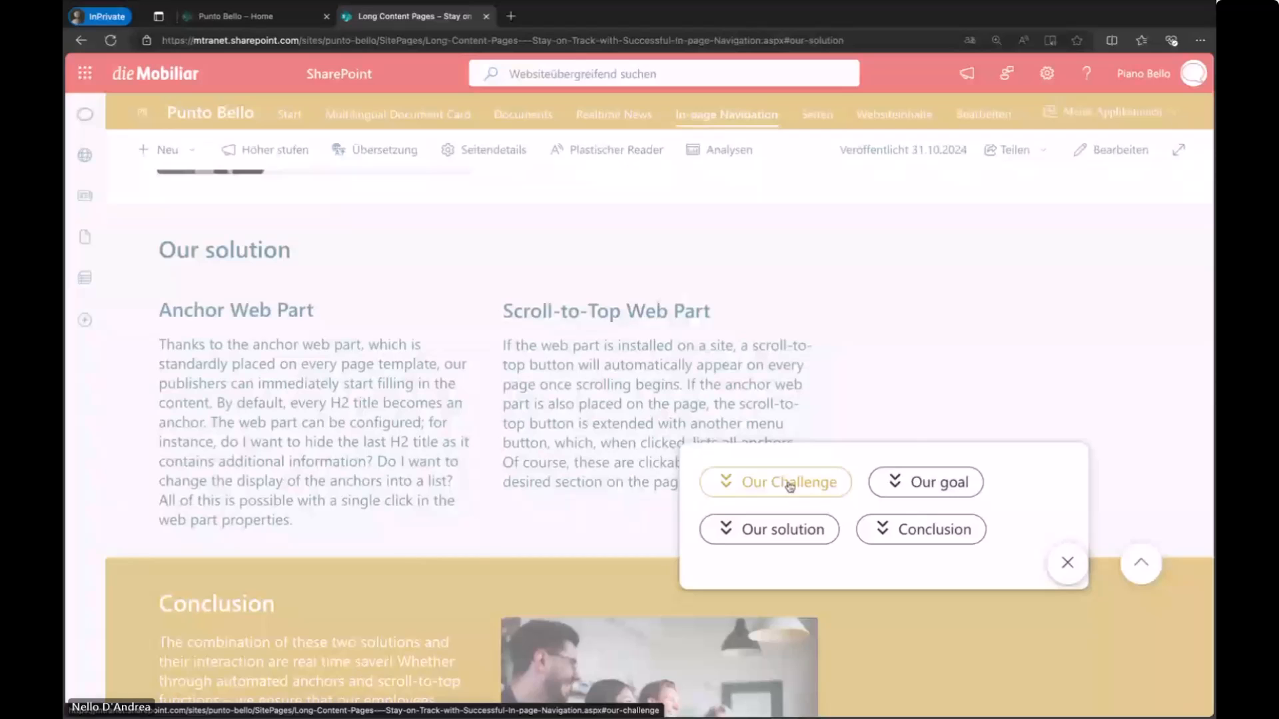
left_click(1065, 563)
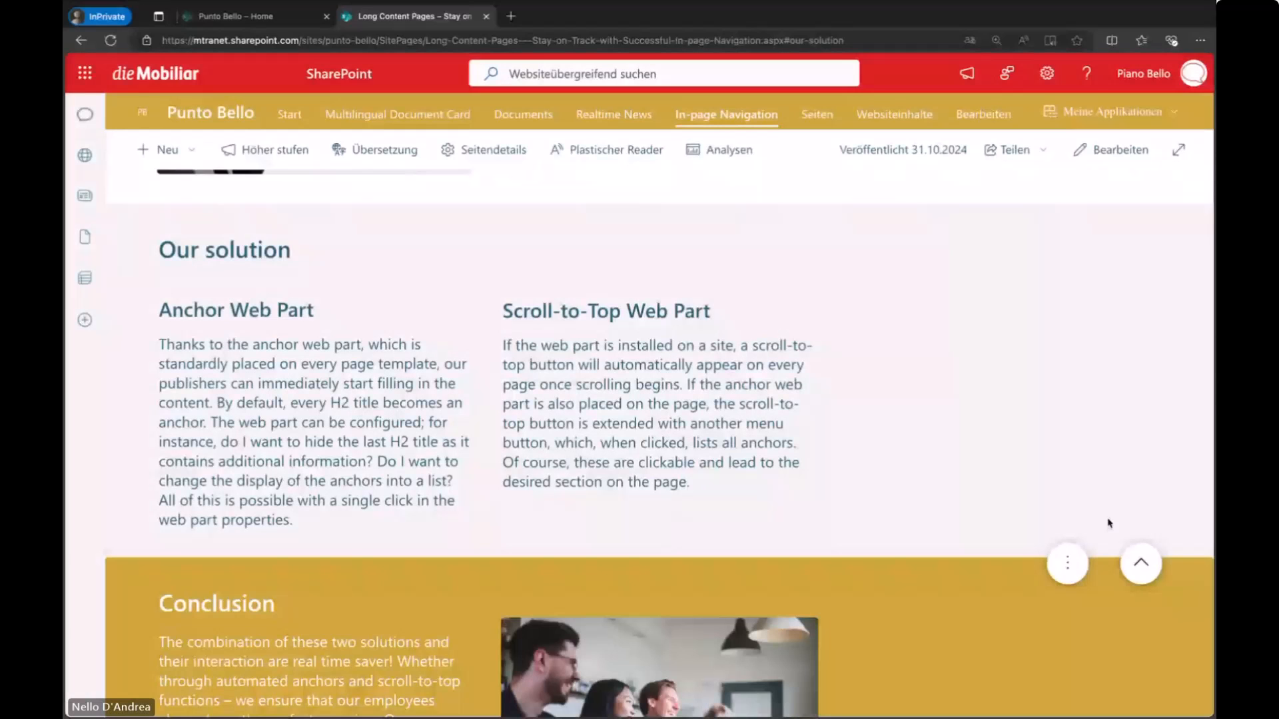
left_click(1140, 563)
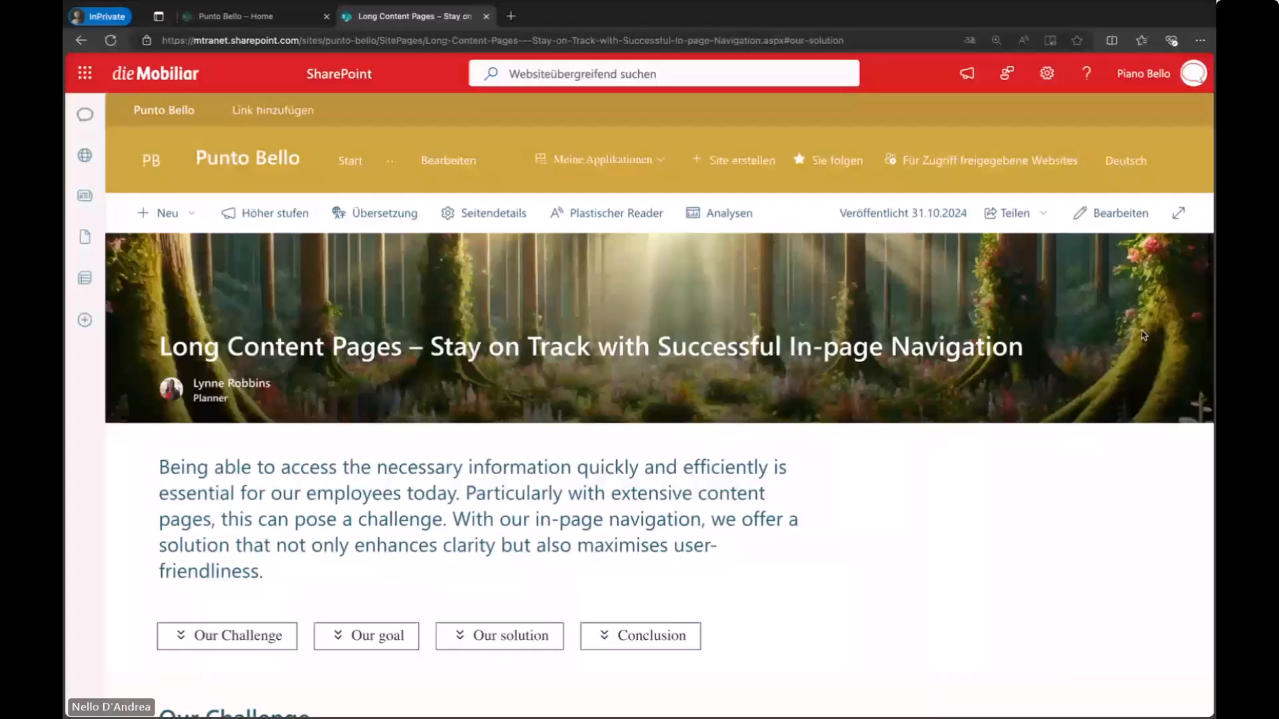
Switch the anchors to the numbered layout and jump to the Our solution section.
left_click(1119, 213)
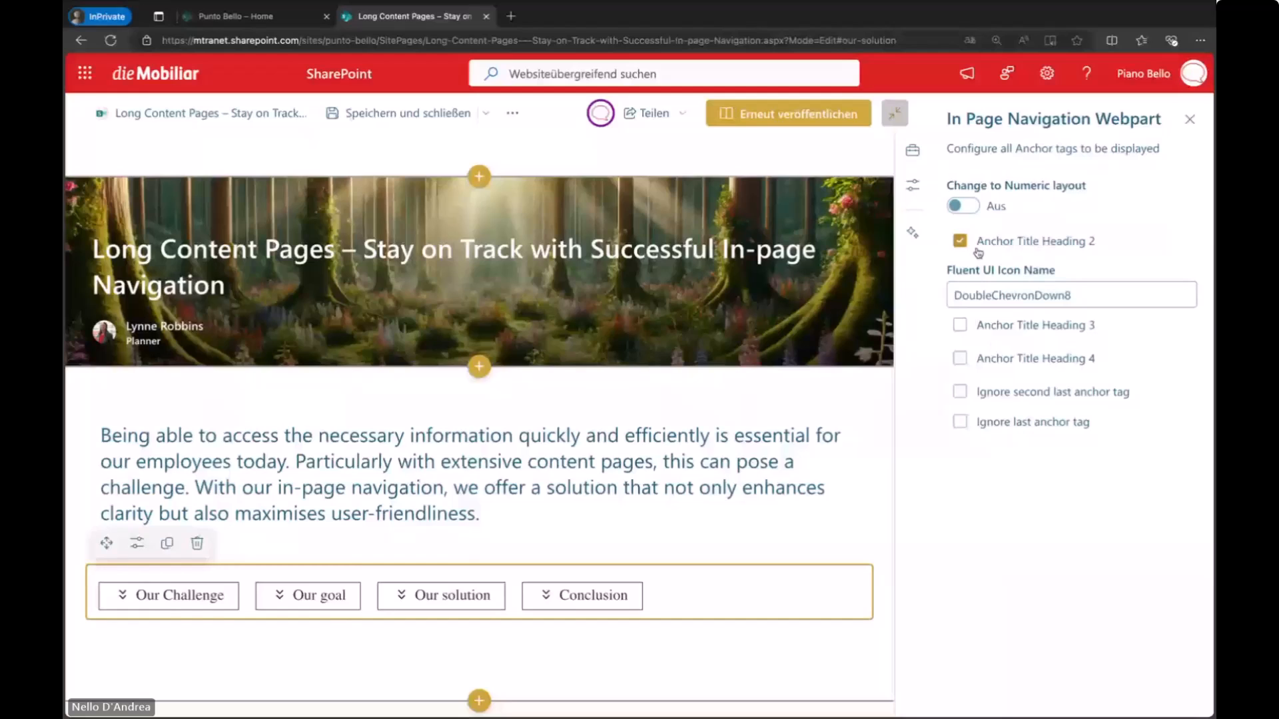
left_click(962, 206)
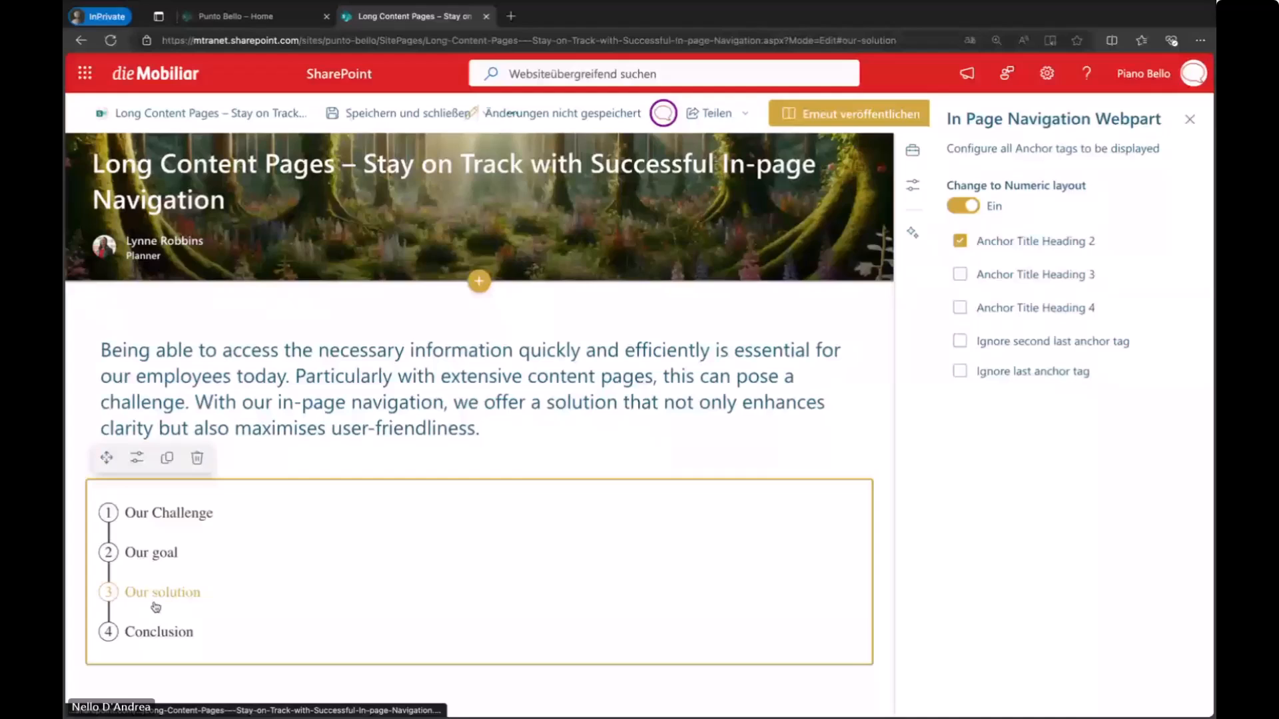
left_click(858, 113)
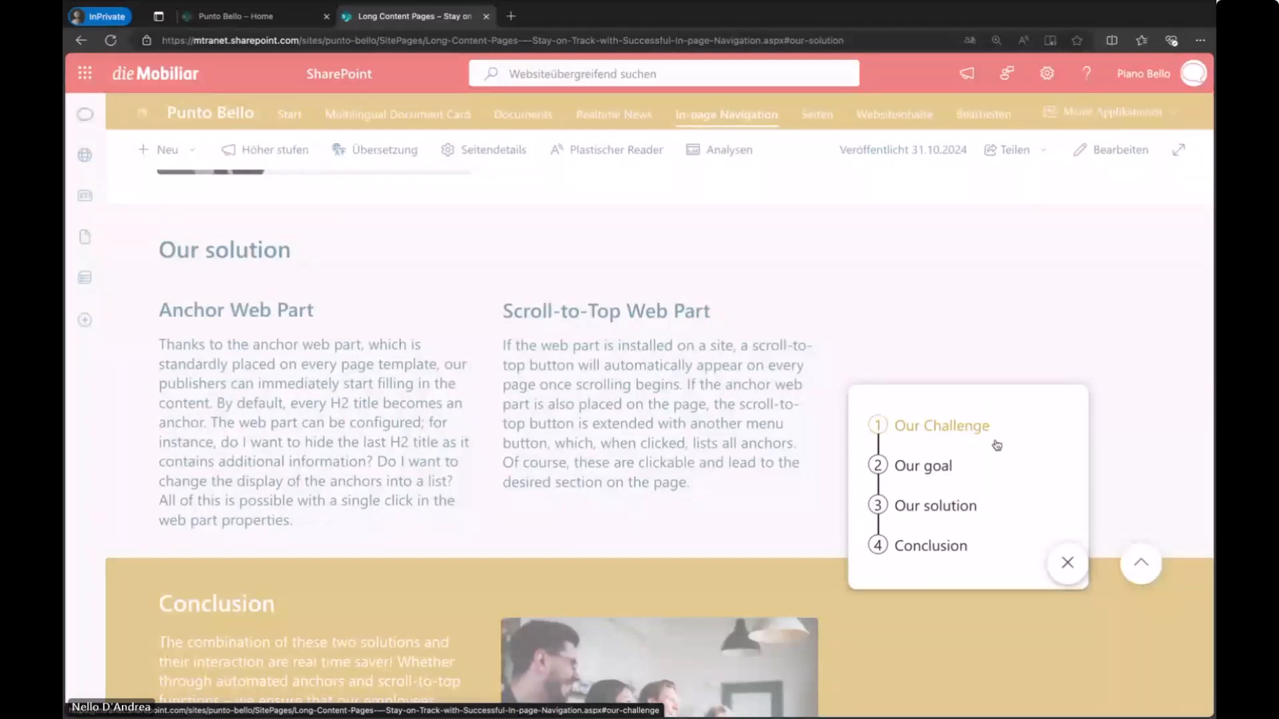
mouse_move(918, 446)
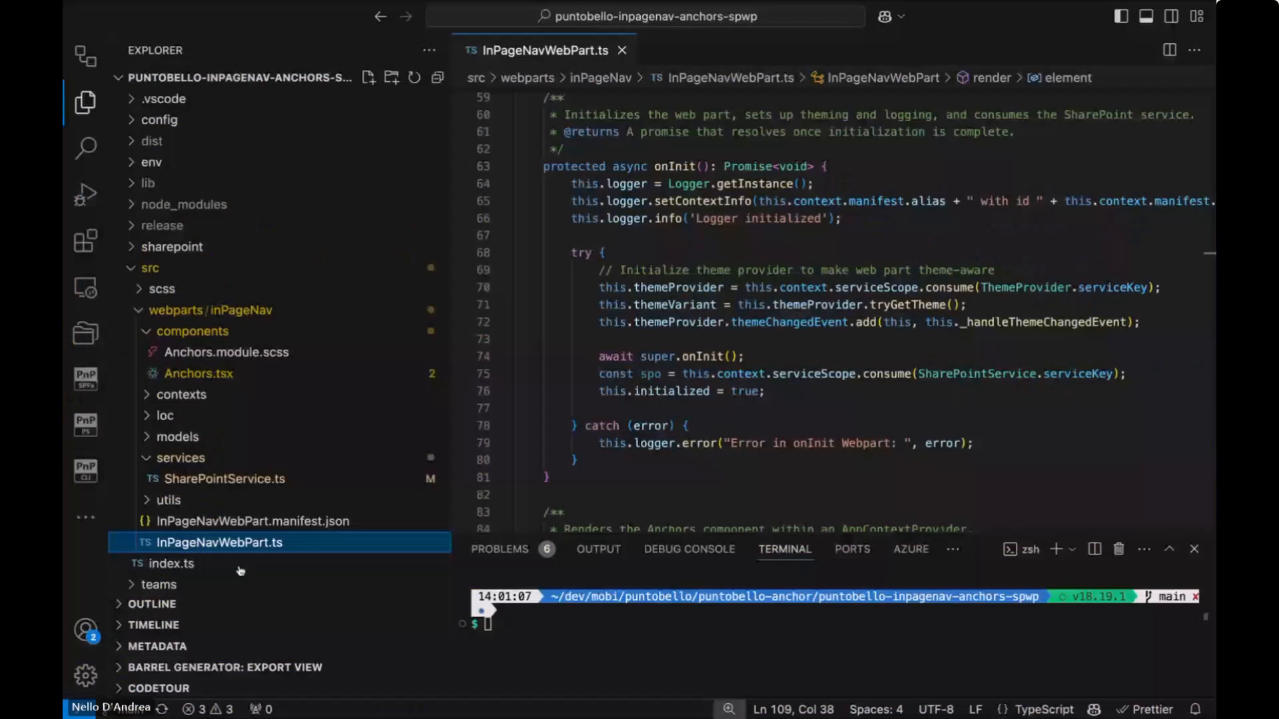
mouse_move(610, 391)
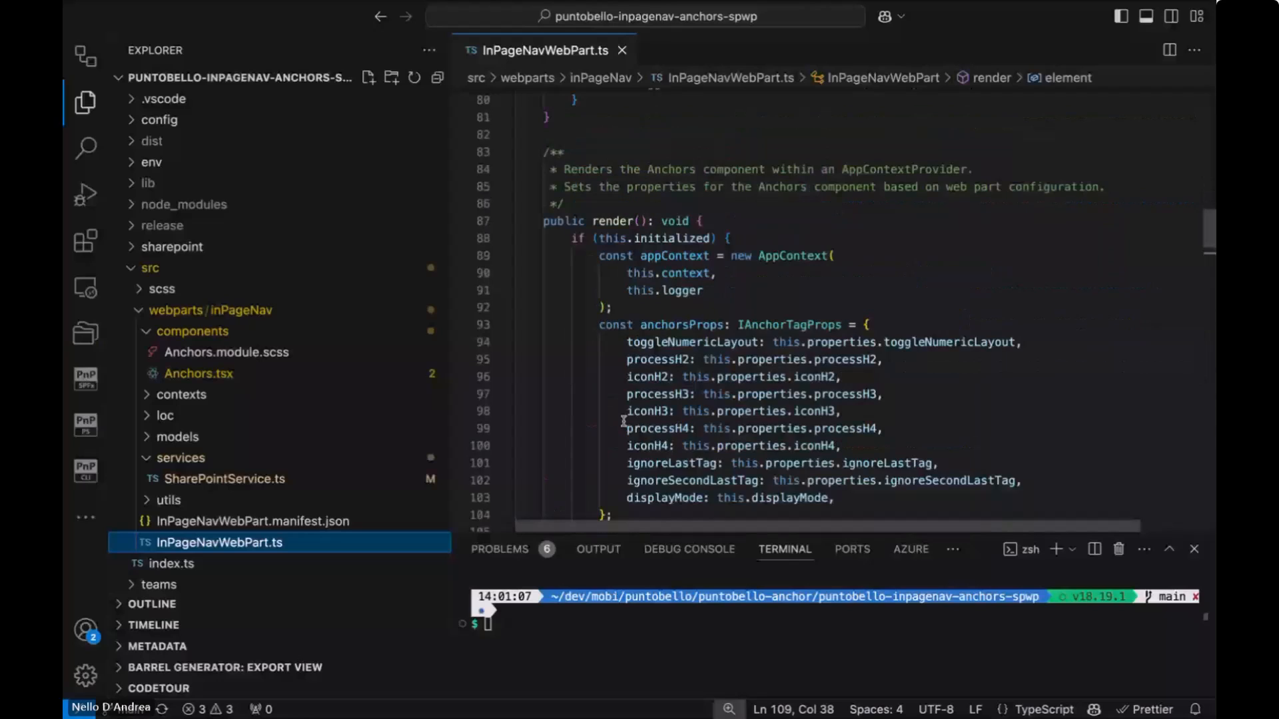
Scroll through InPageNavWebPart.ts onInit() and render(), then open the Anchors component file.
scroll("down", 3)
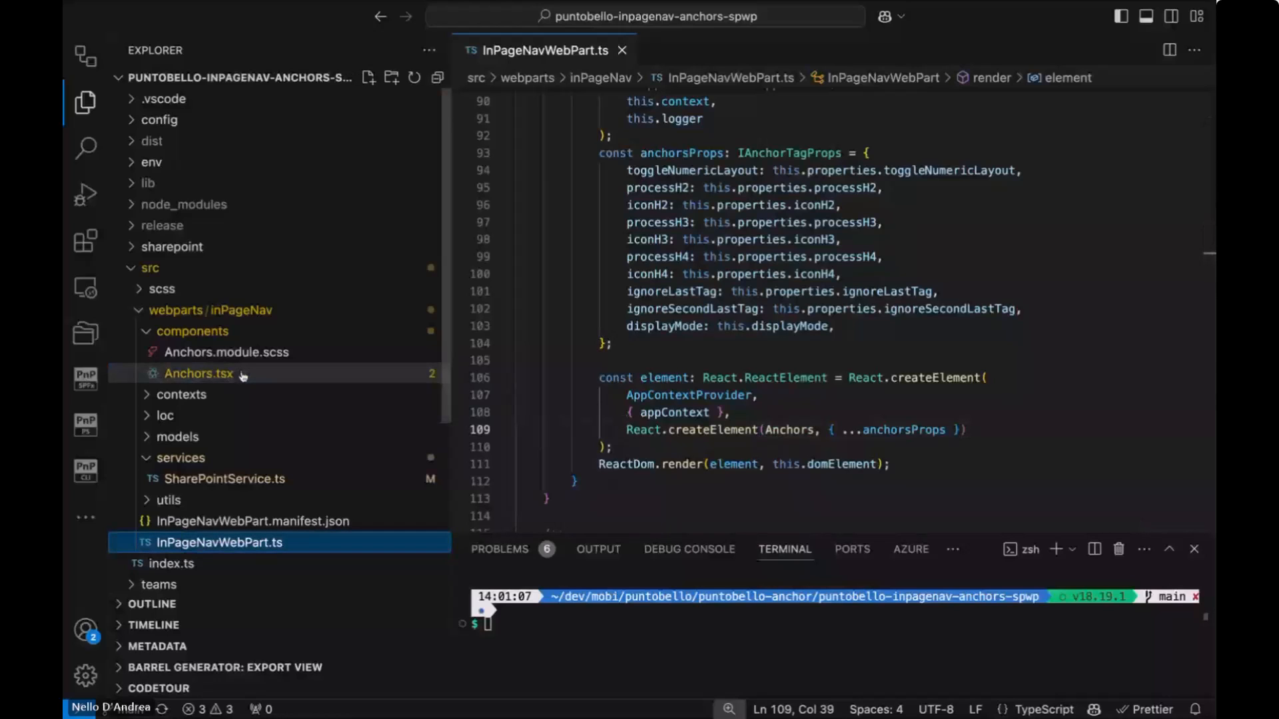
left_click(199, 374)
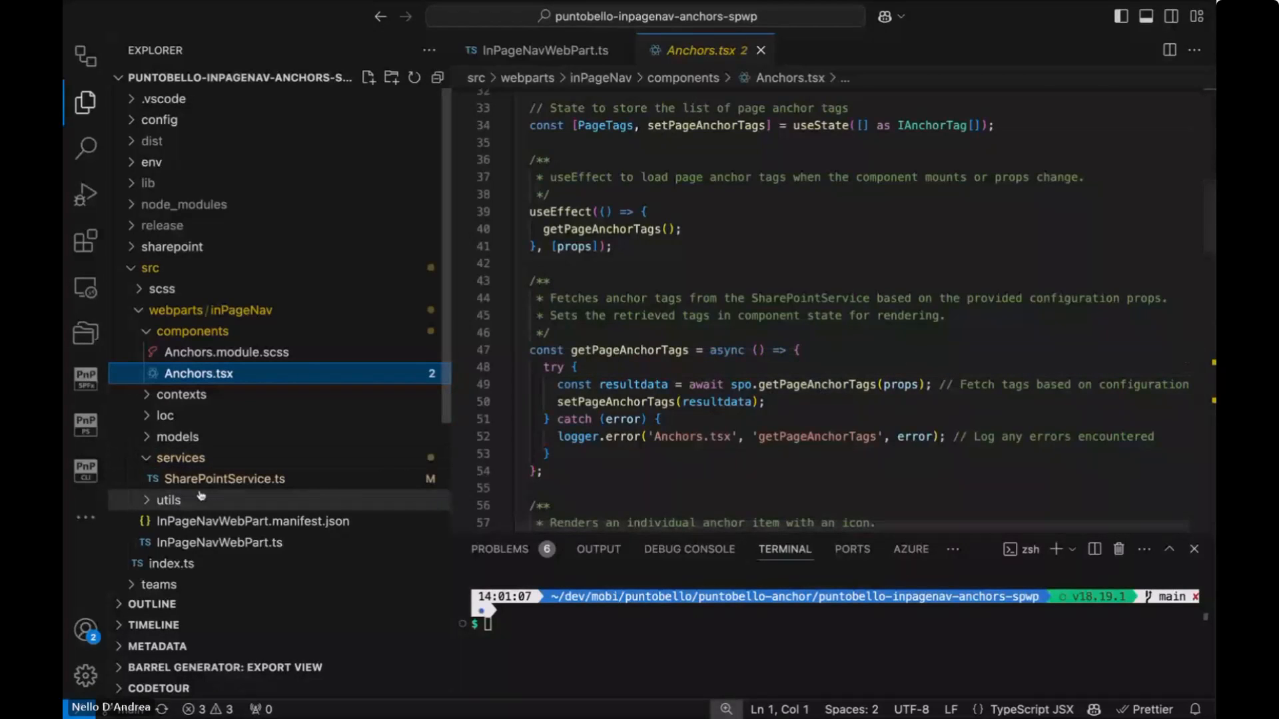
Open SharePointService.ts at the getPageAnchorTags code.
left_click(225, 479)
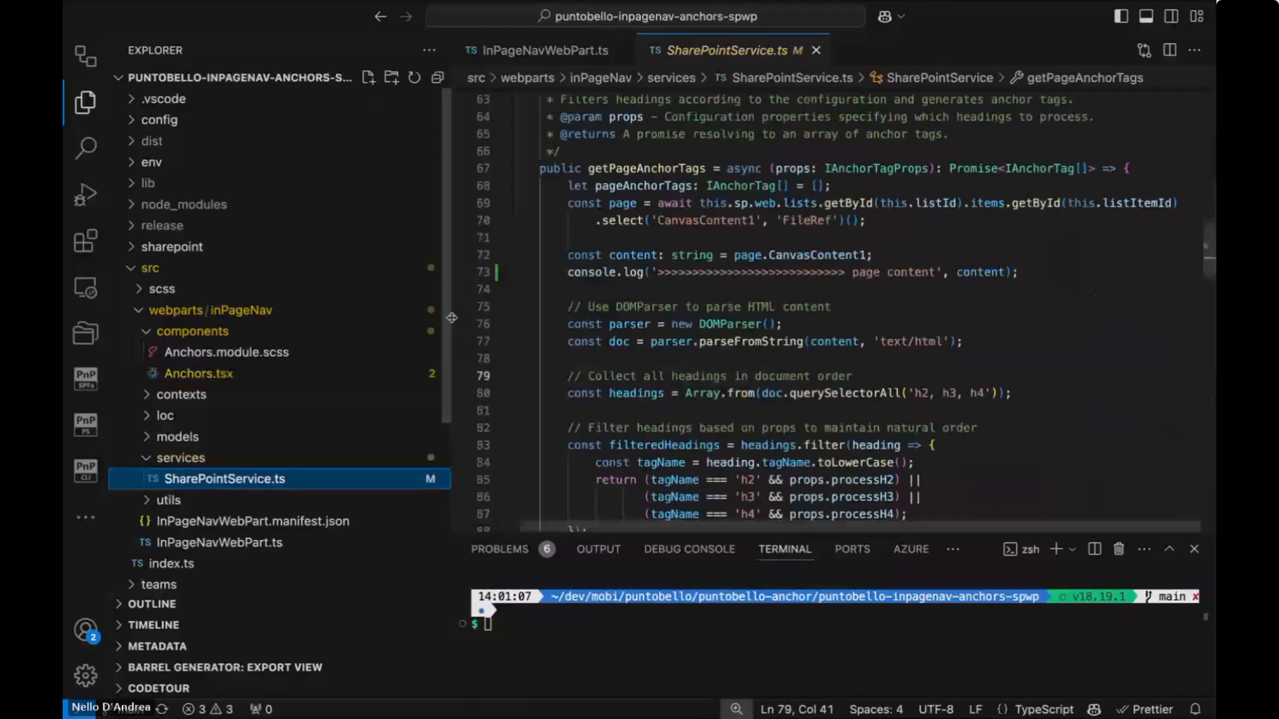
mouse_move(658, 168)
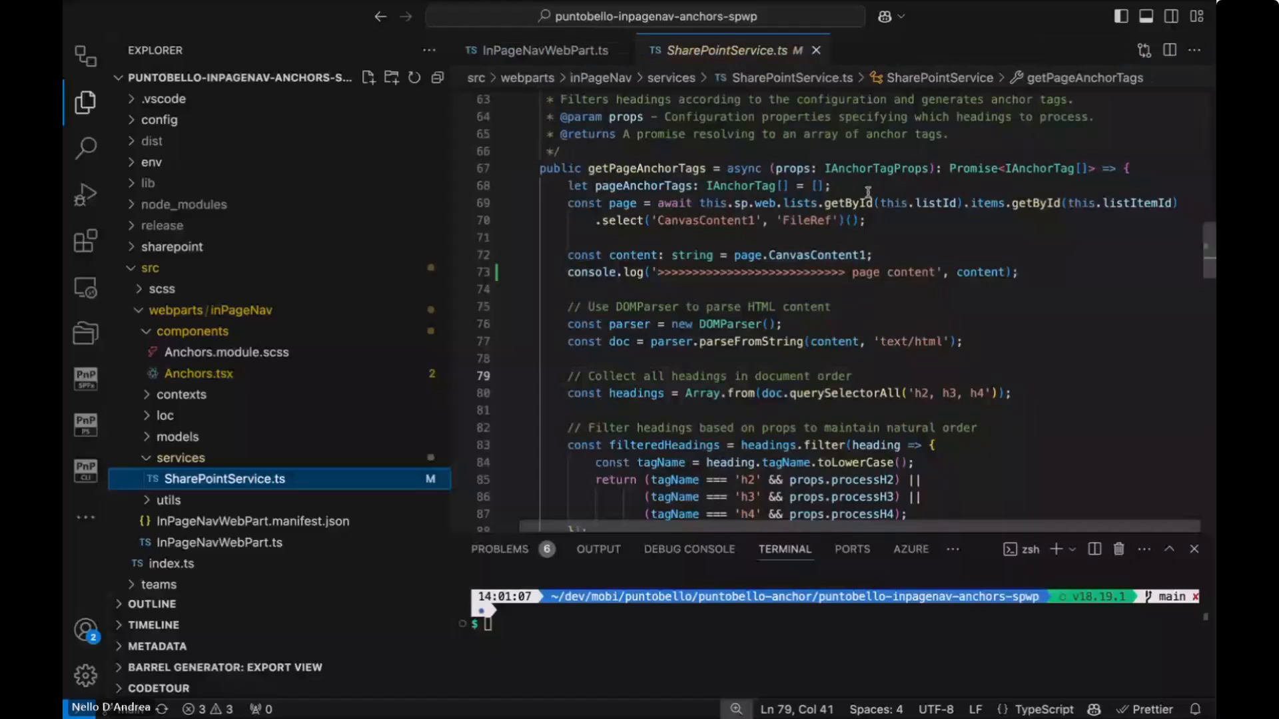
mouse_move(932, 214)
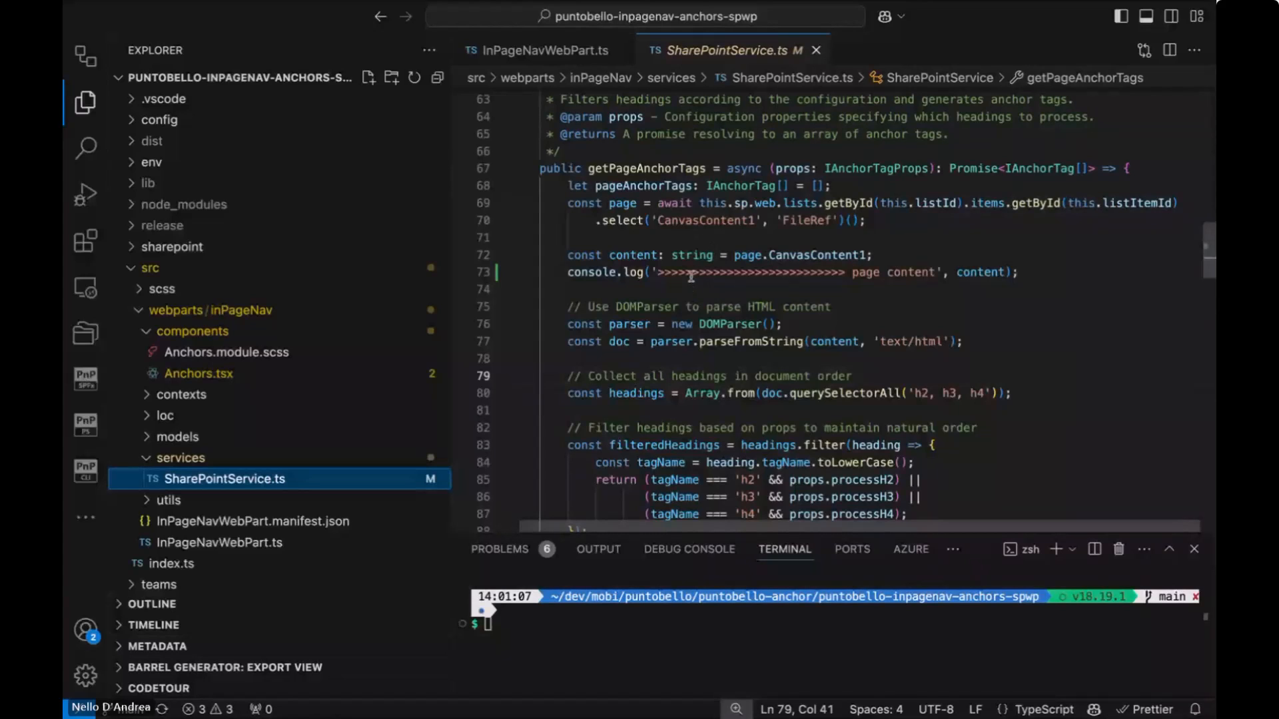
mouse_move(659, 630)
type("gulp serve --")
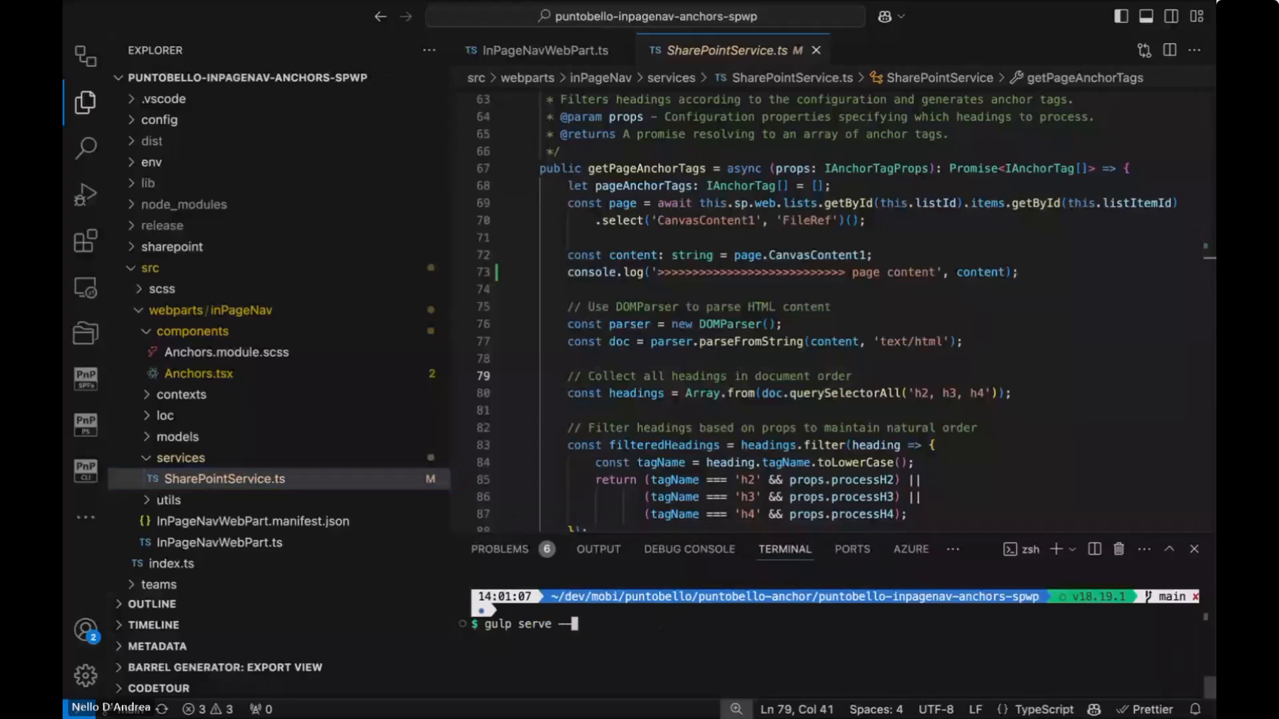
Run 'gulp serve --nobrowser' in the VS Code terminal.
type("nobrowser")
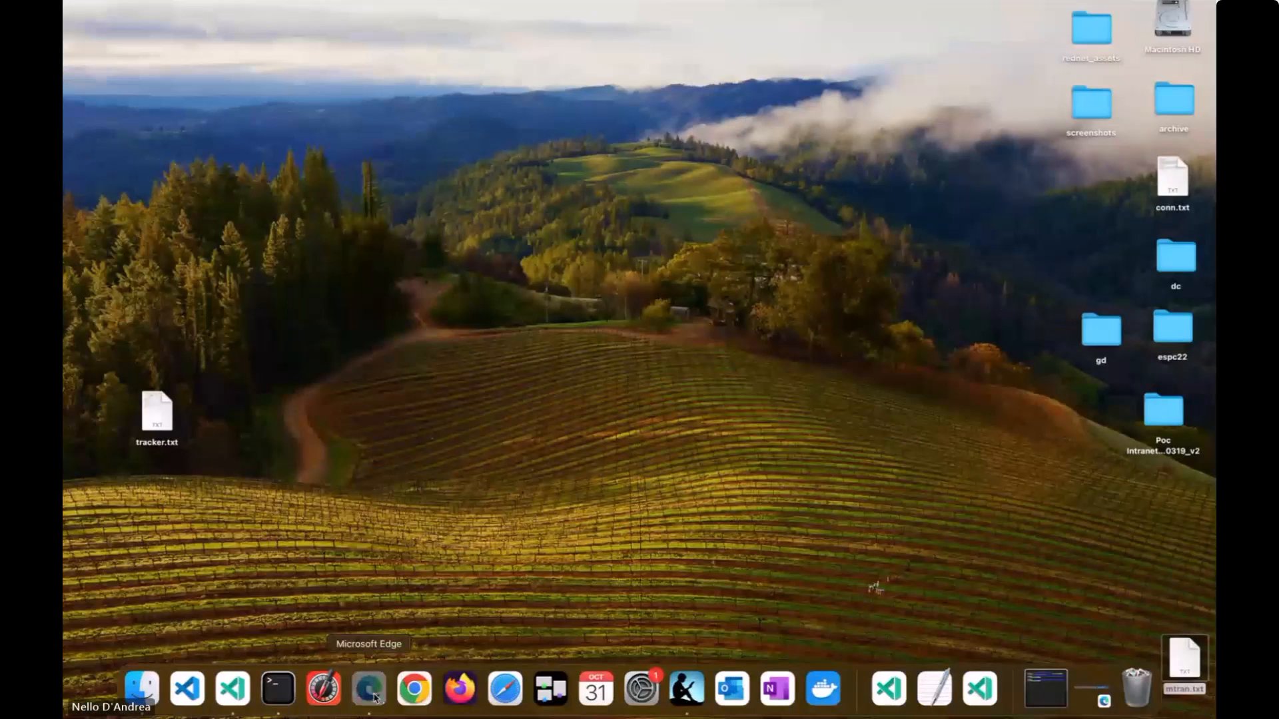
left_click(369, 690)
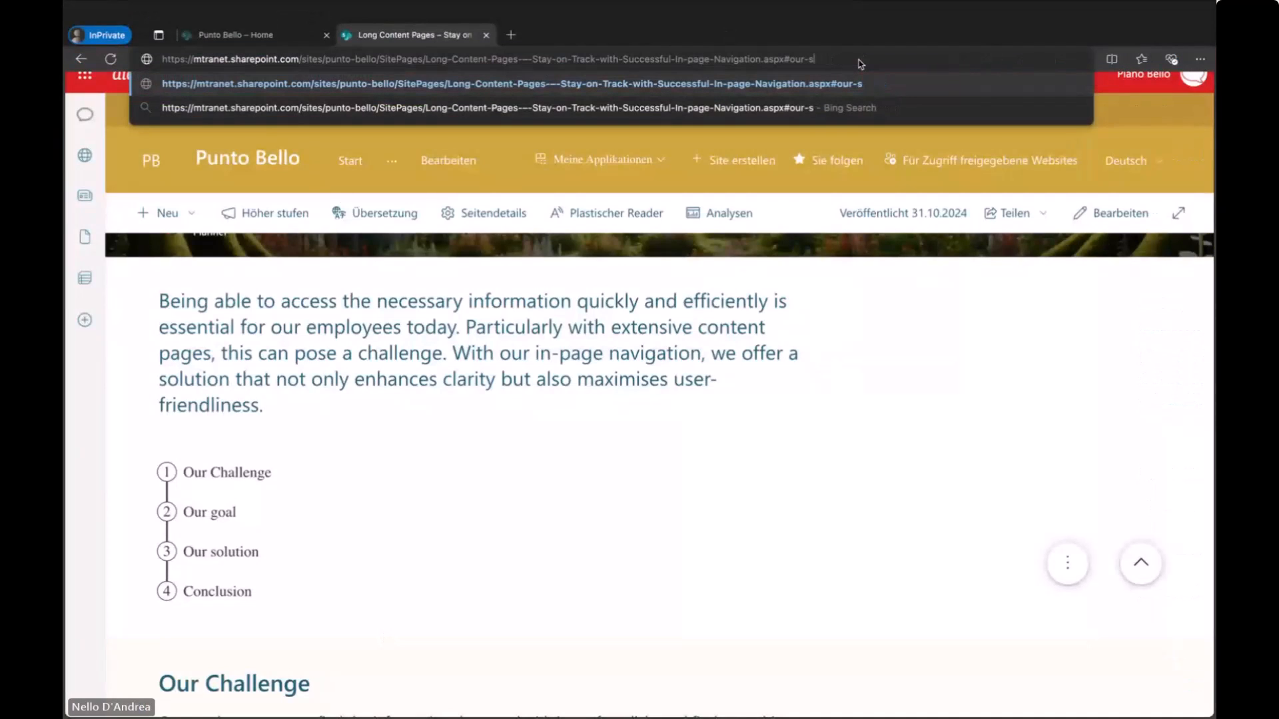
type("?debug=true&noredir=true&debugManifestsFile=https://localhost:4321/temp/manifests.js")
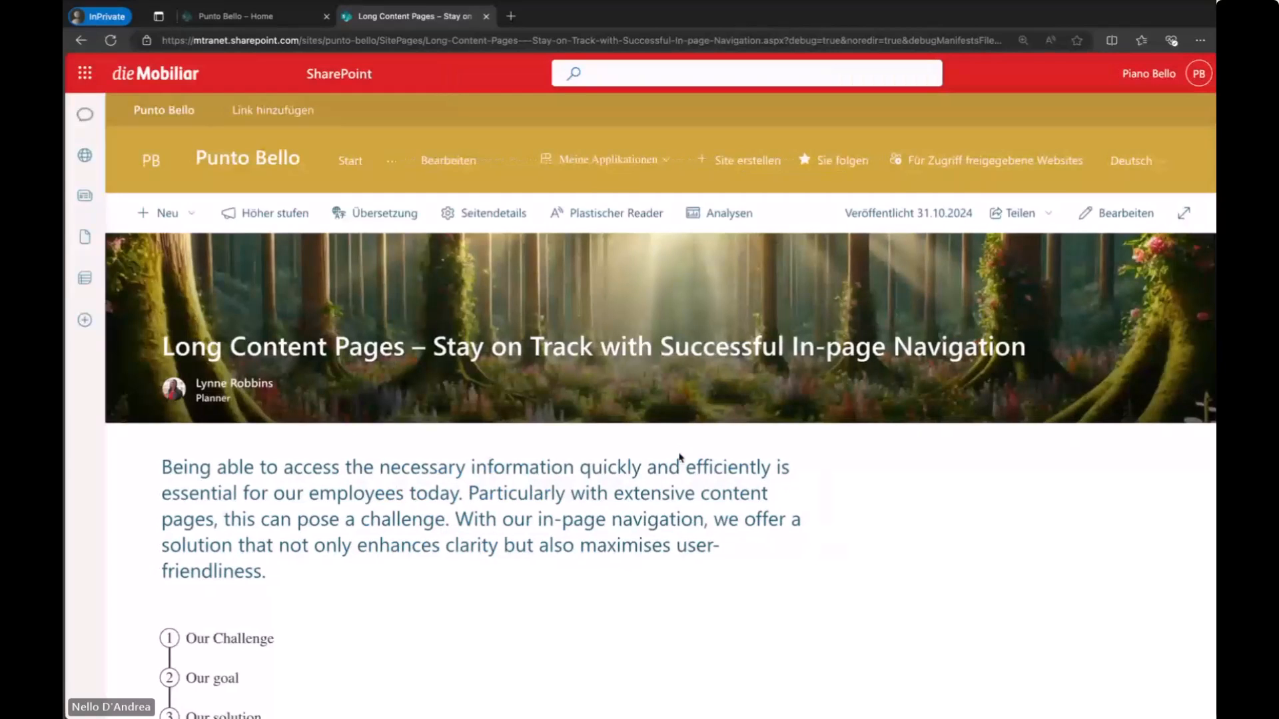
key("F12")
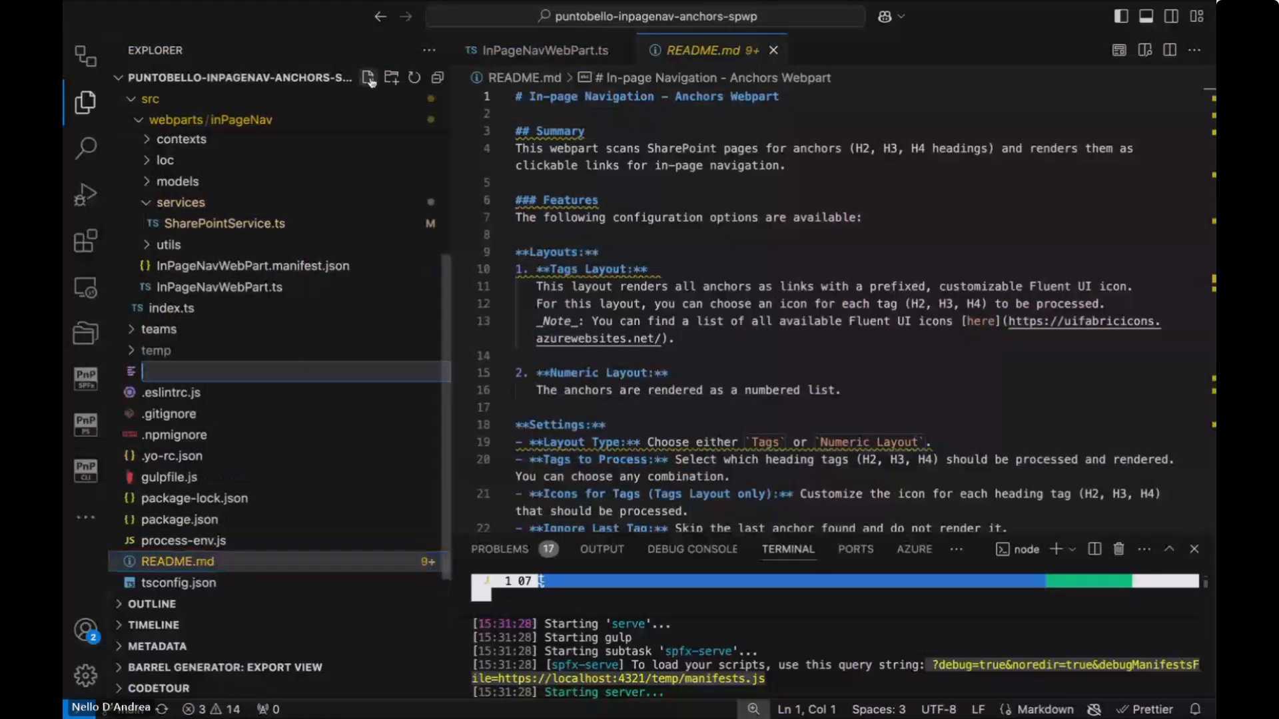
Create a new file named pagecontent.html for the page's canvas HTML.
type("pagecontent.html")
type("<h")
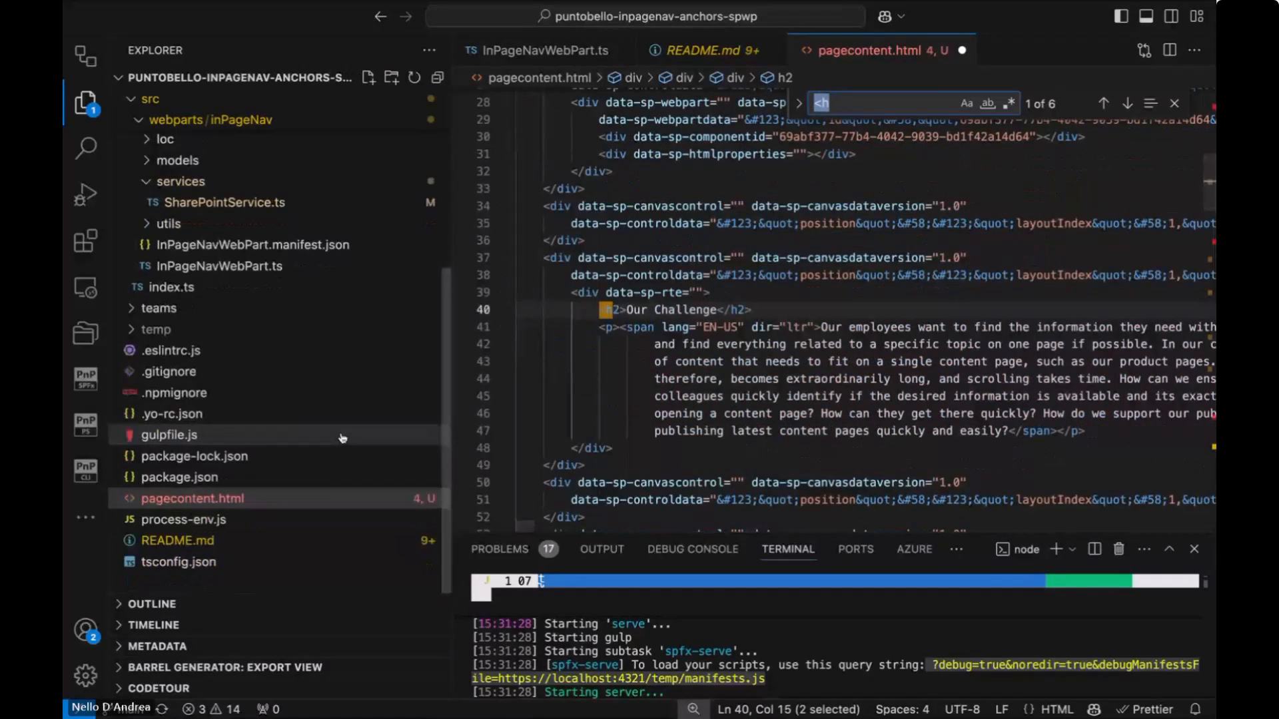
mouse_move(312, 277)
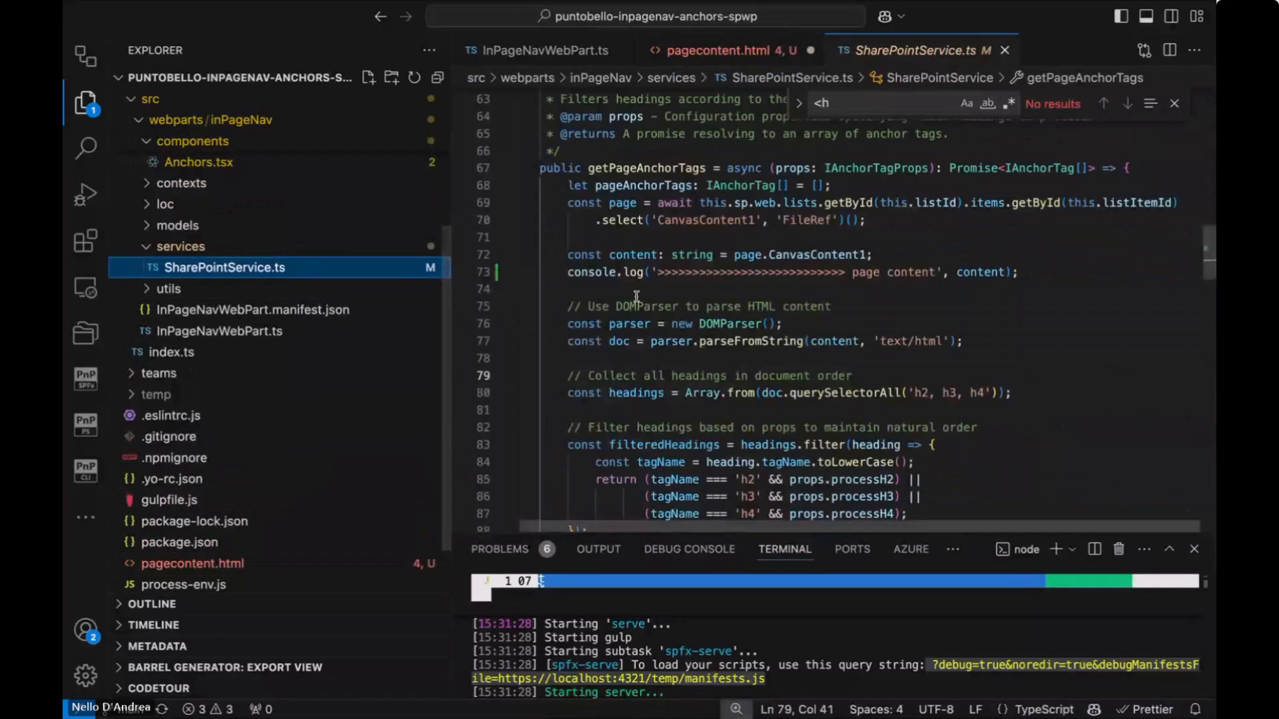
mouse_move(632, 272)
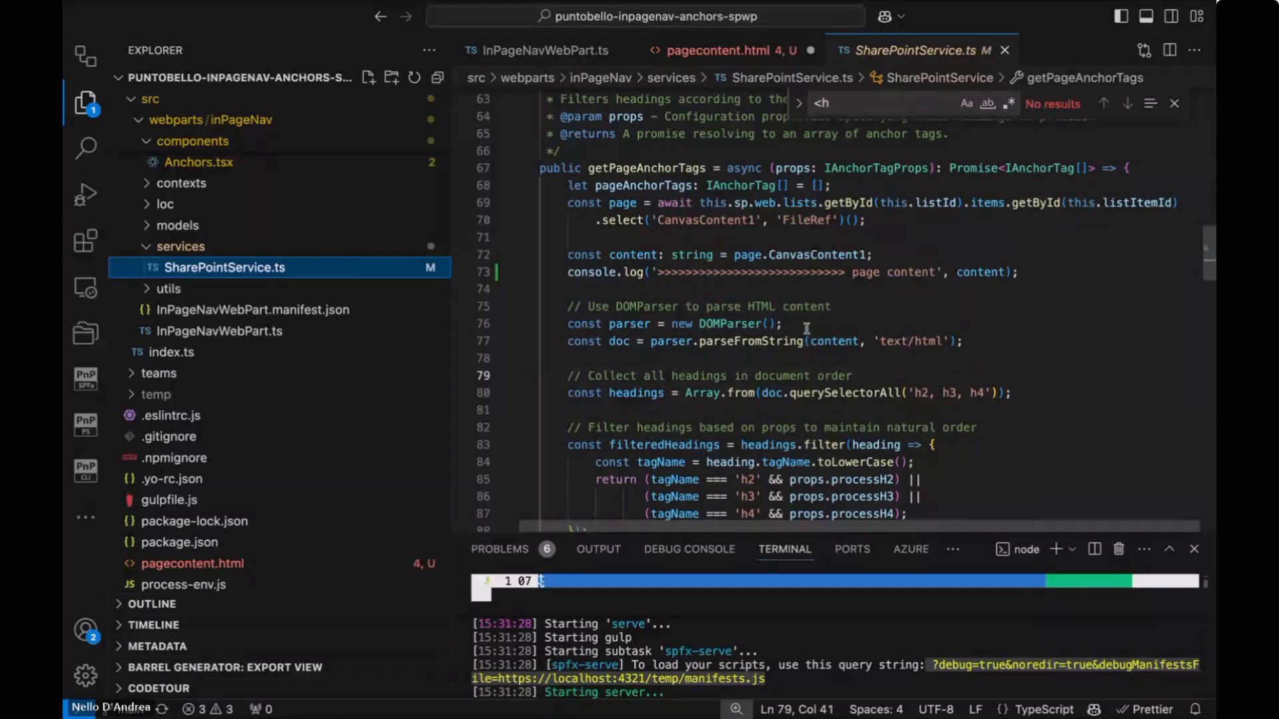
mouse_move(713, 324)
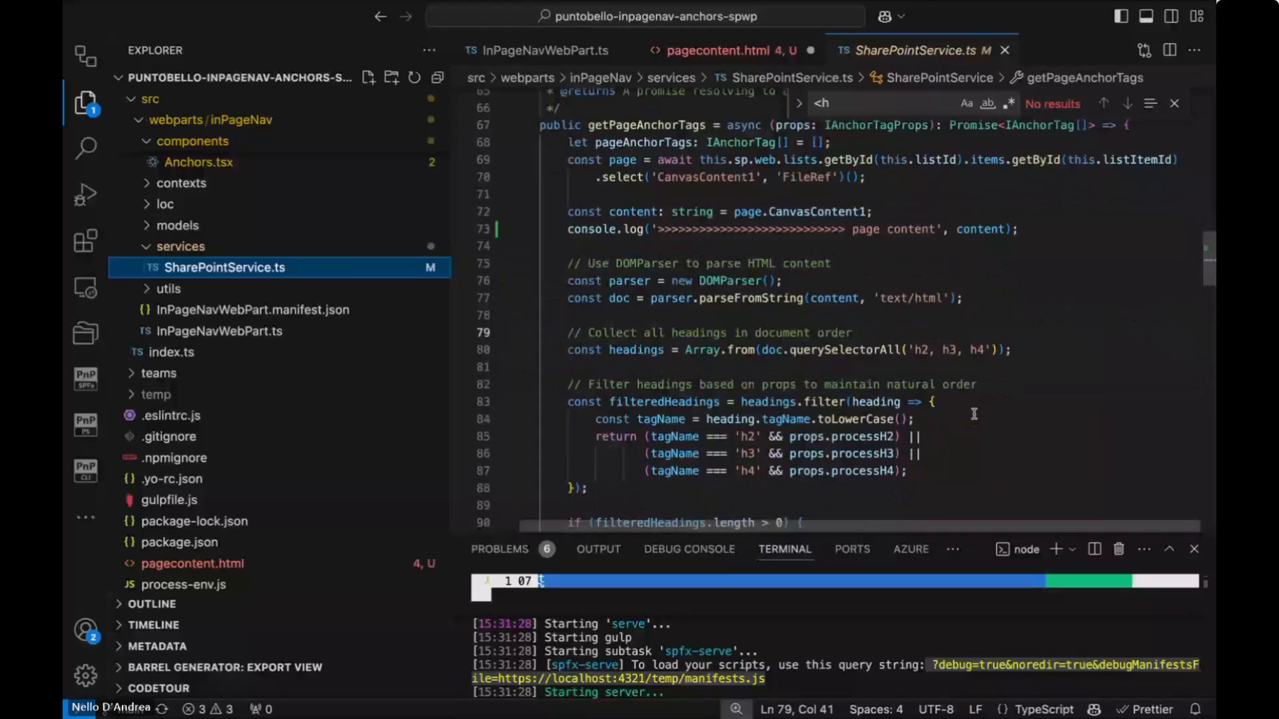
Scroll down through SharePointService.ts toward the scroll-to-top extension project.
scroll("down", 3)
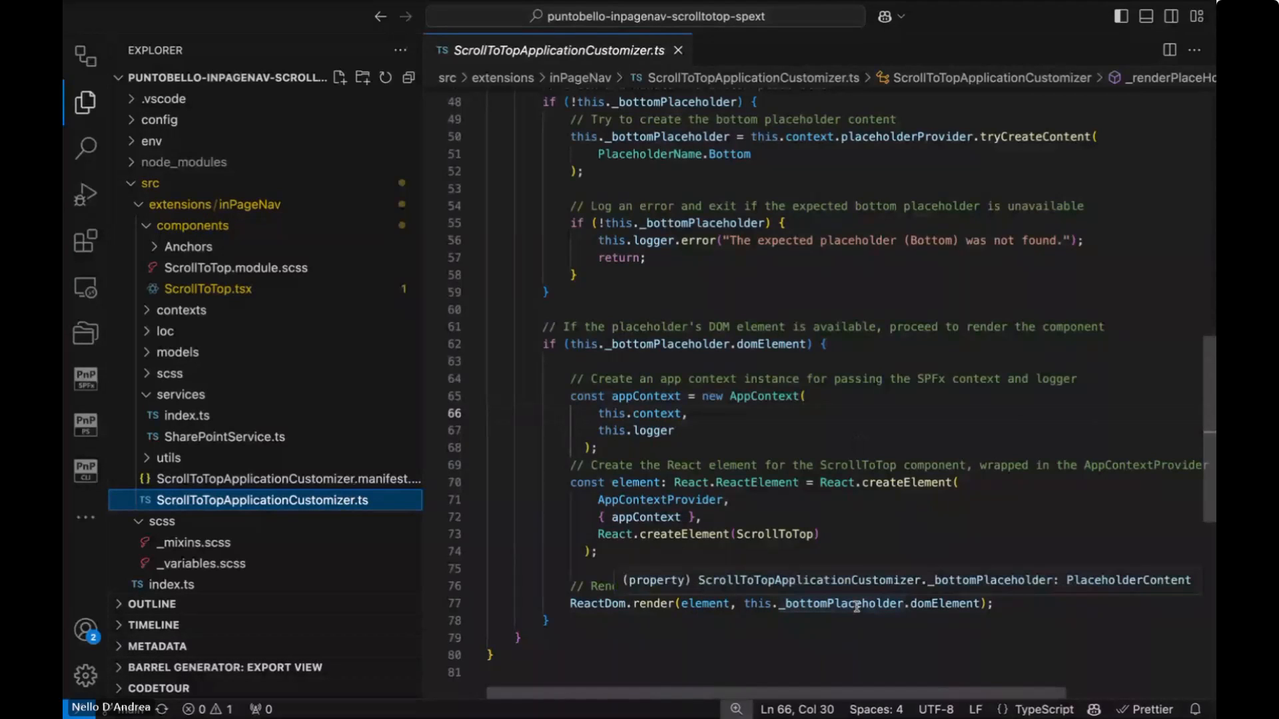
Highlight the _bottomPlaceholder usages, then open ScrollToTop.tsx from the Explorer.
left_click(839, 603)
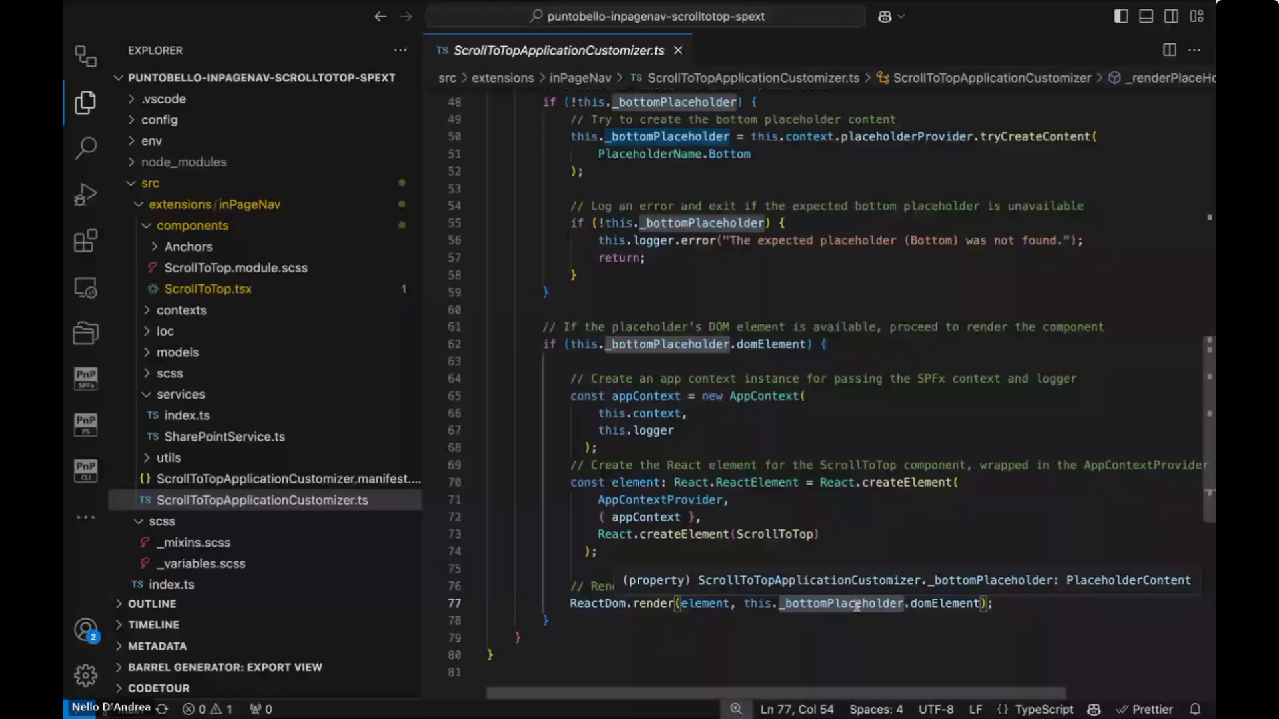
mouse_move(523, 428)
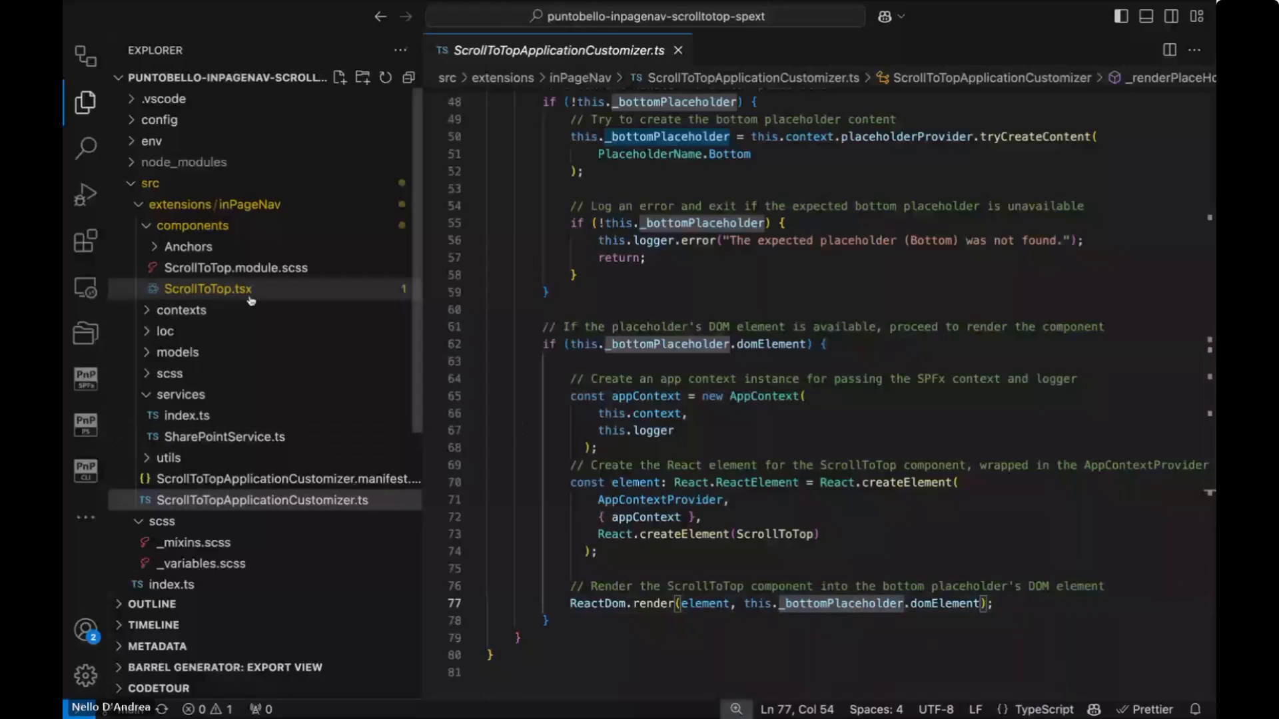
left_click(208, 288)
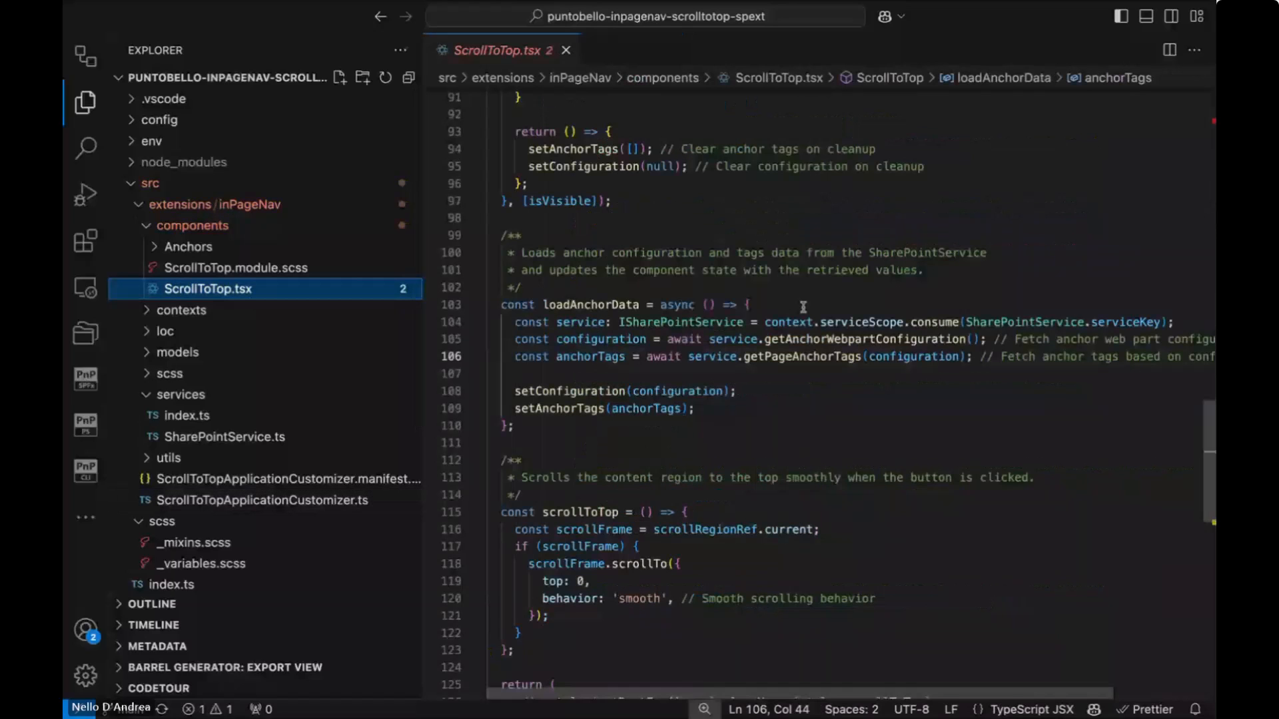
mouse_move(800, 338)
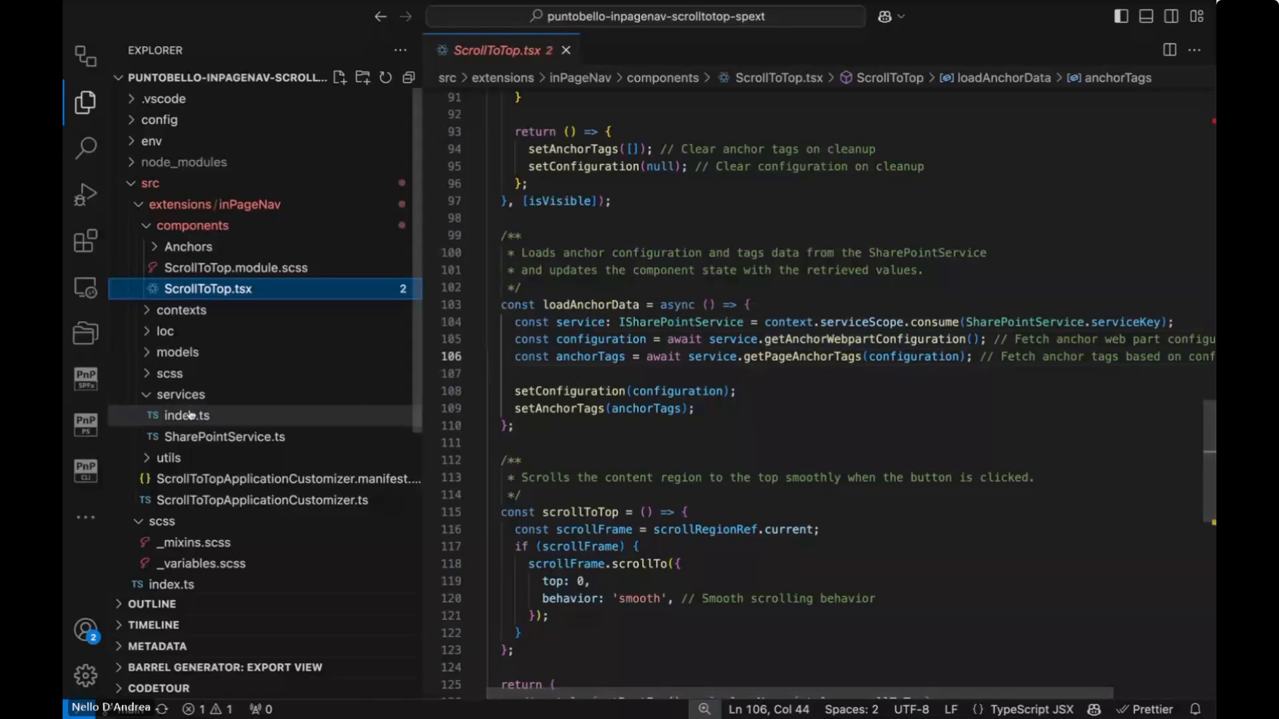
Open services/SharePointService.ts and select querySelector in getAnchorWebpartConfiguration on line 98.
left_click(224, 436)
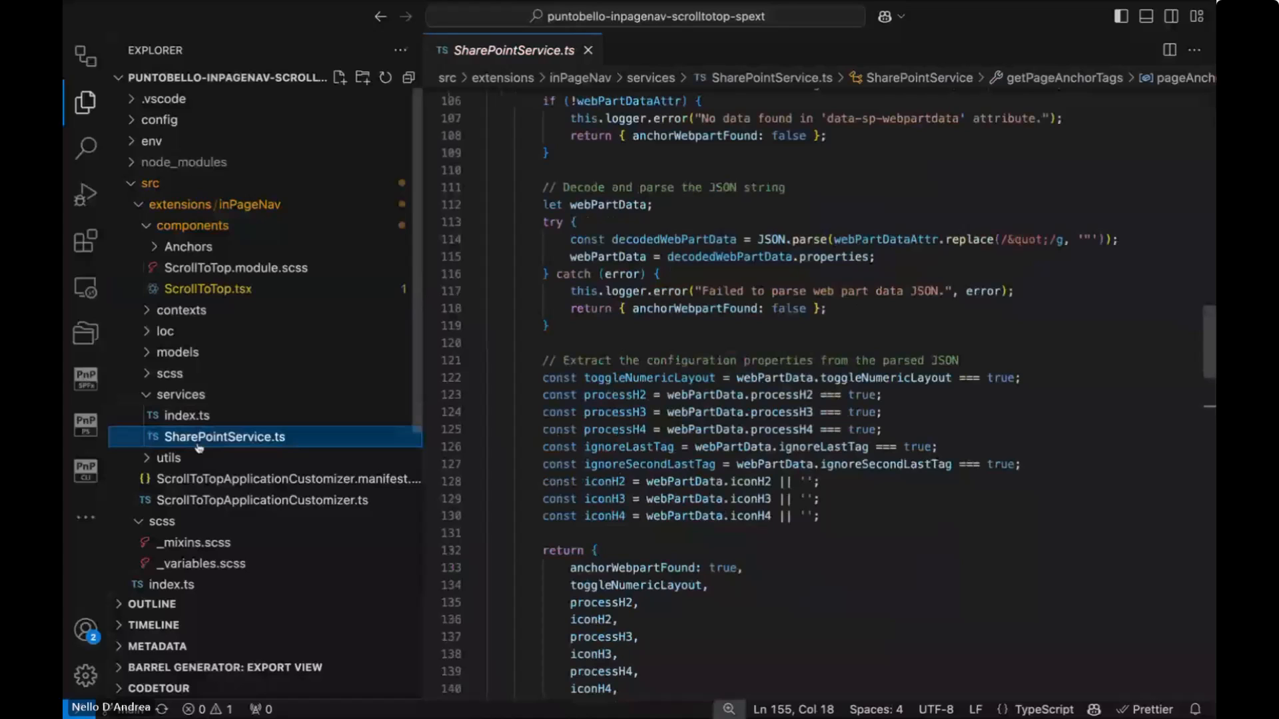
scroll("up", 3)
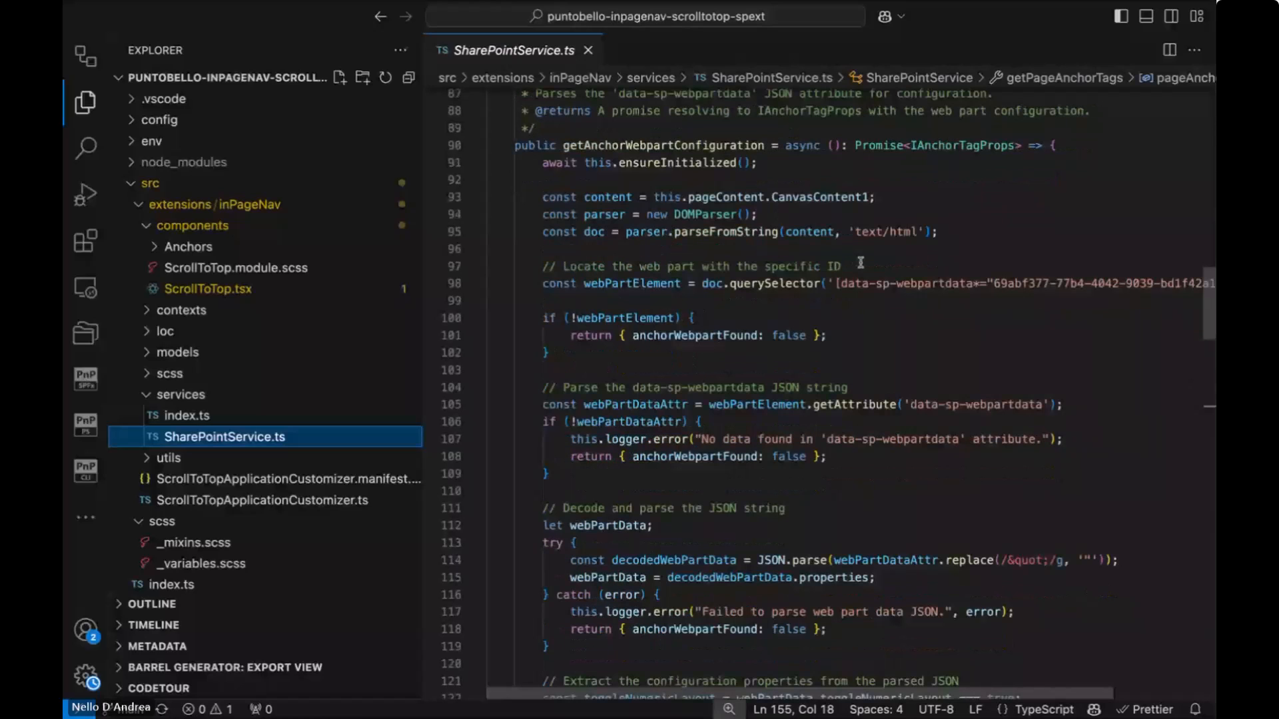
mouse_move(862, 269)
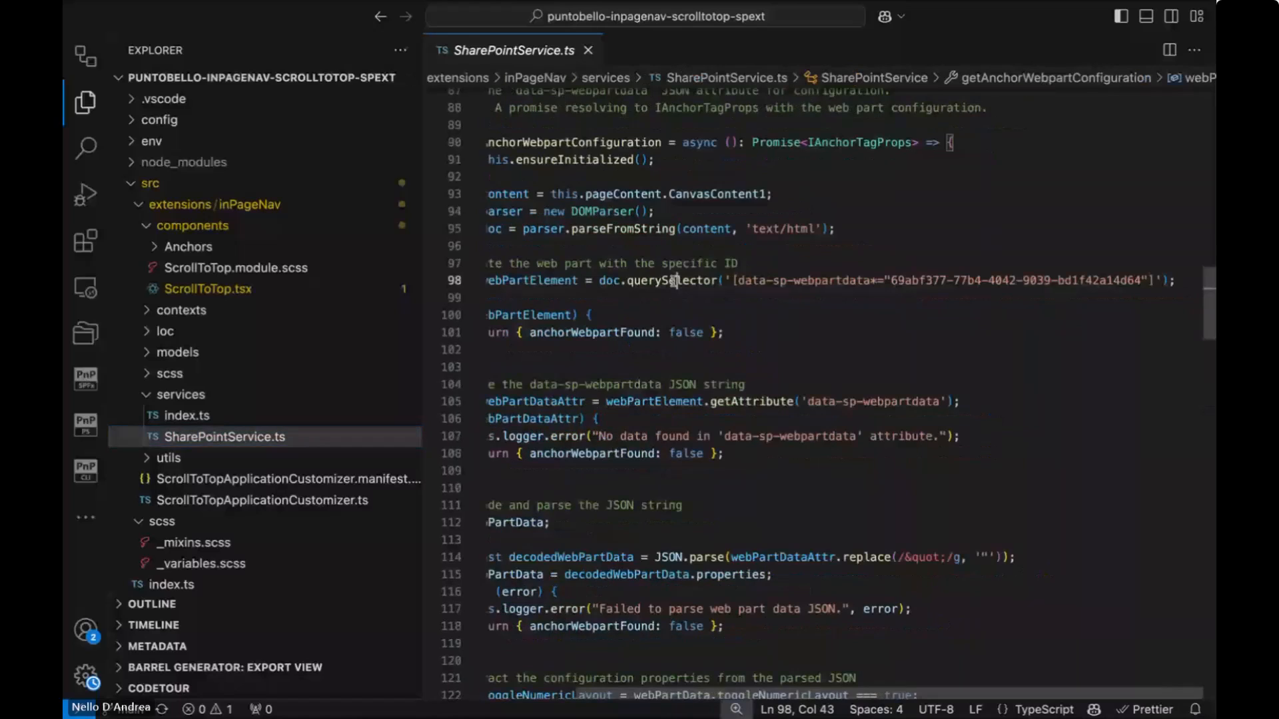
double_click(668, 280)
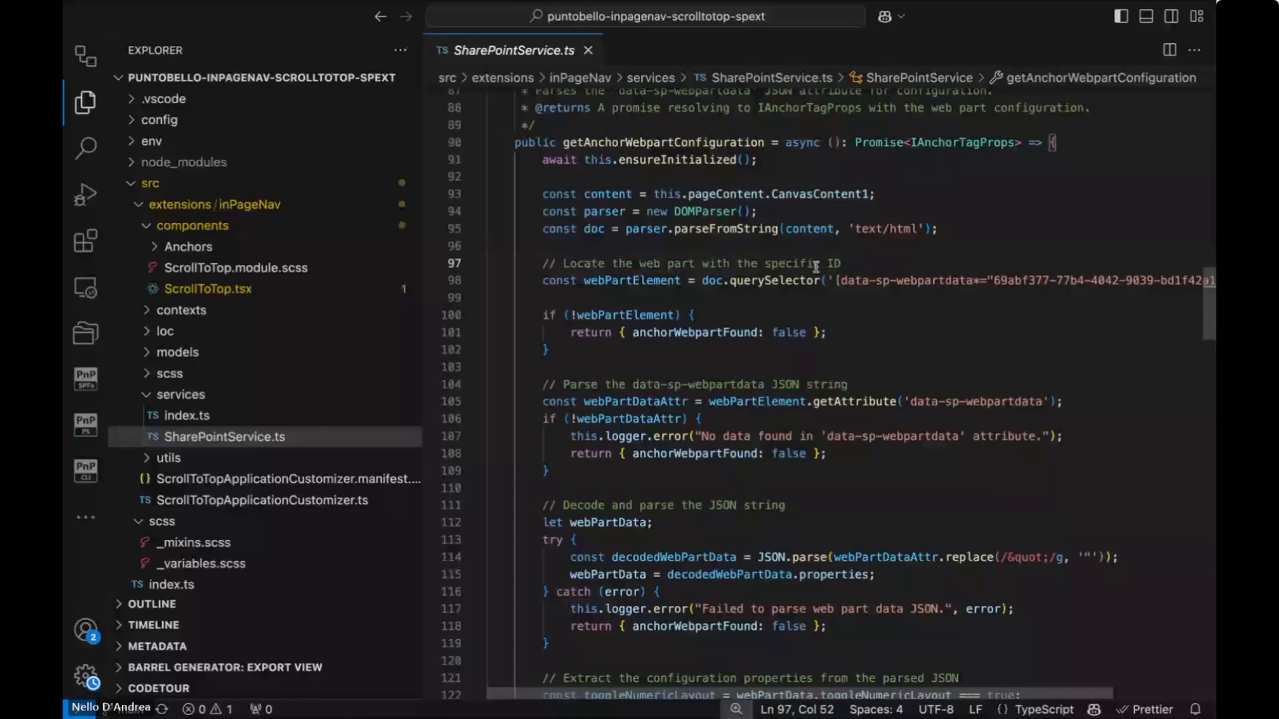
scroll("down", 3)
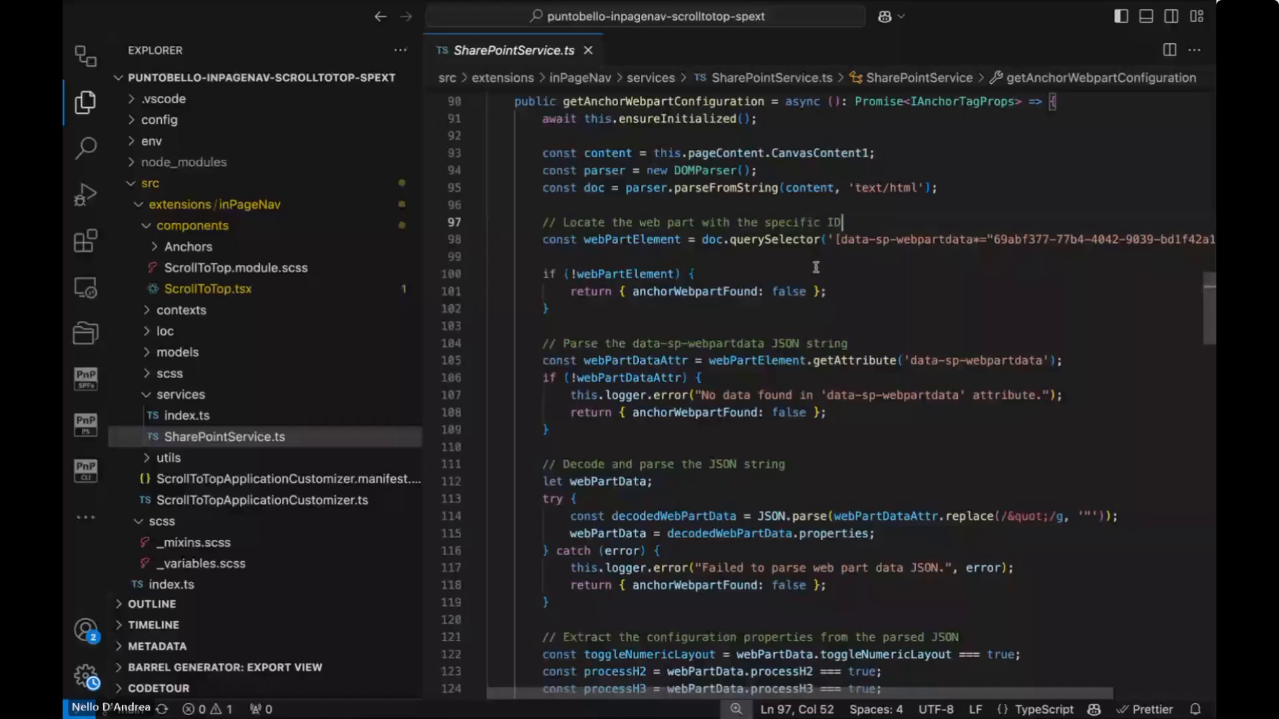
mouse_move(686, 277)
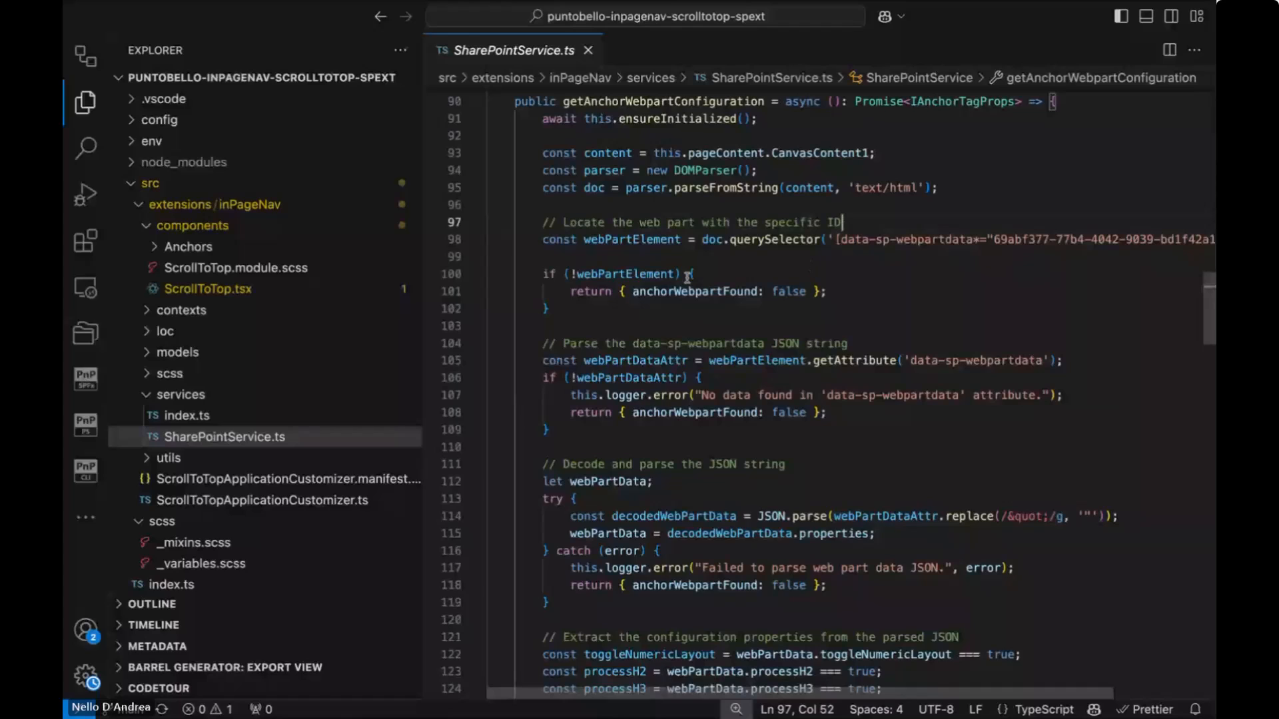